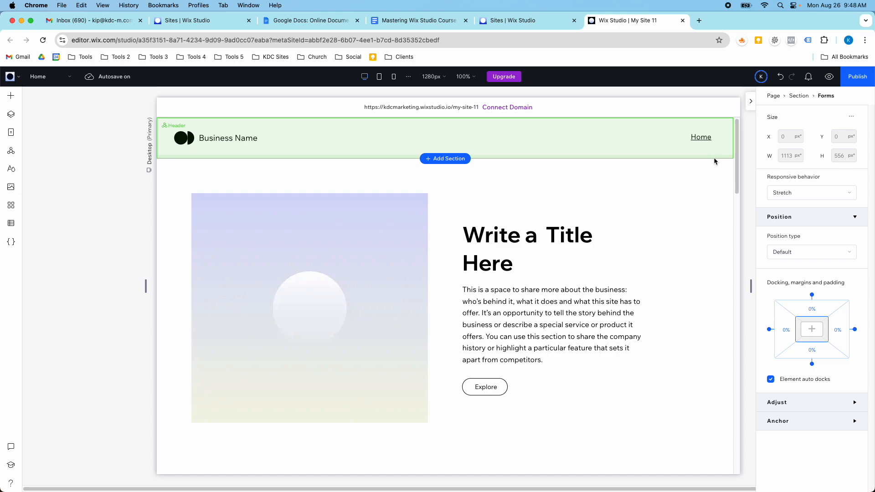
Scroll the canvas past the hero and title sections to the existing form
scroll(down, 3)
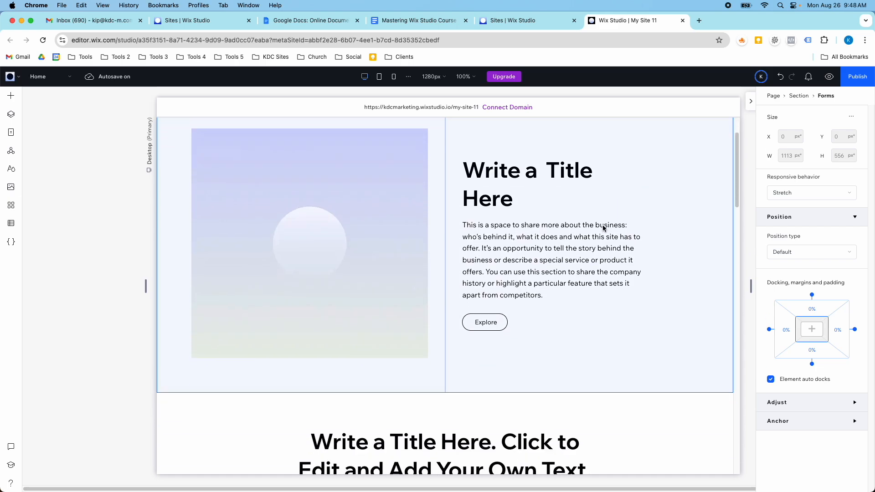
scroll(down, 3)
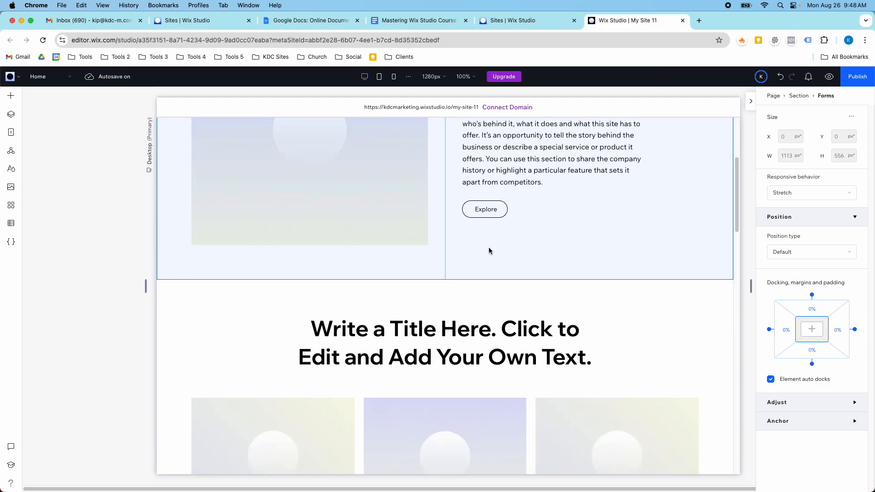
scroll(down, 3)
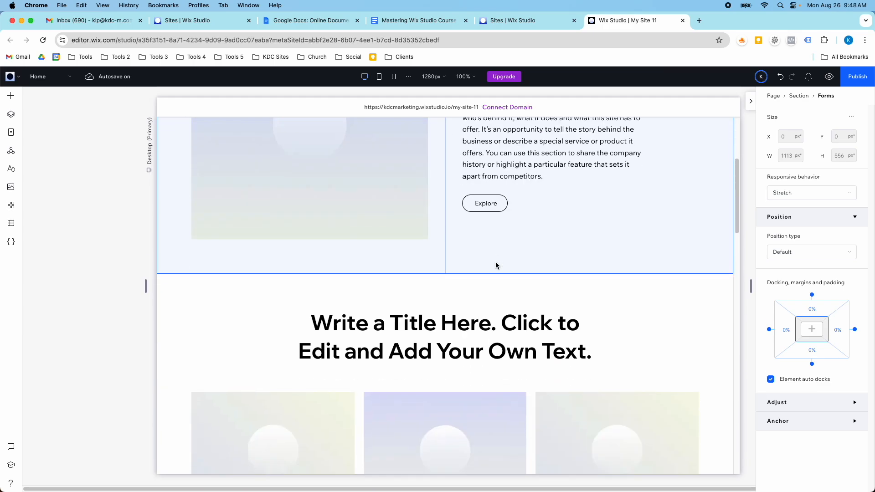
scroll(down, 3)
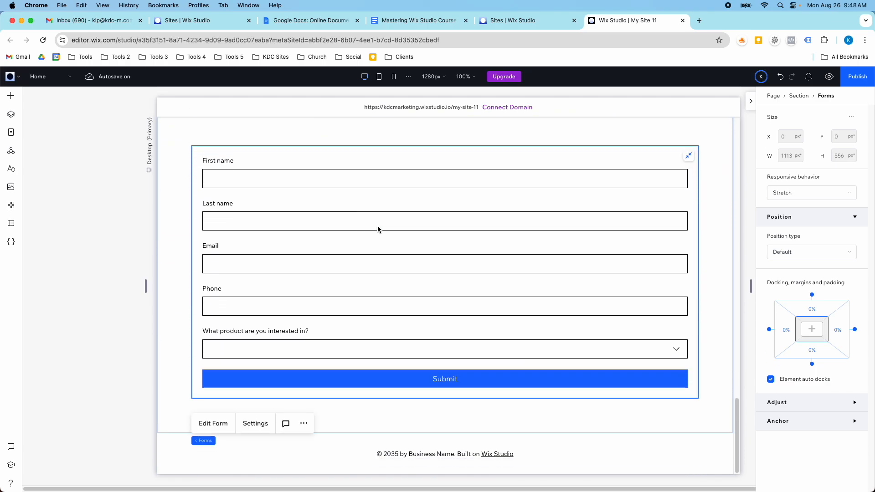
mouse_move(822, 84)
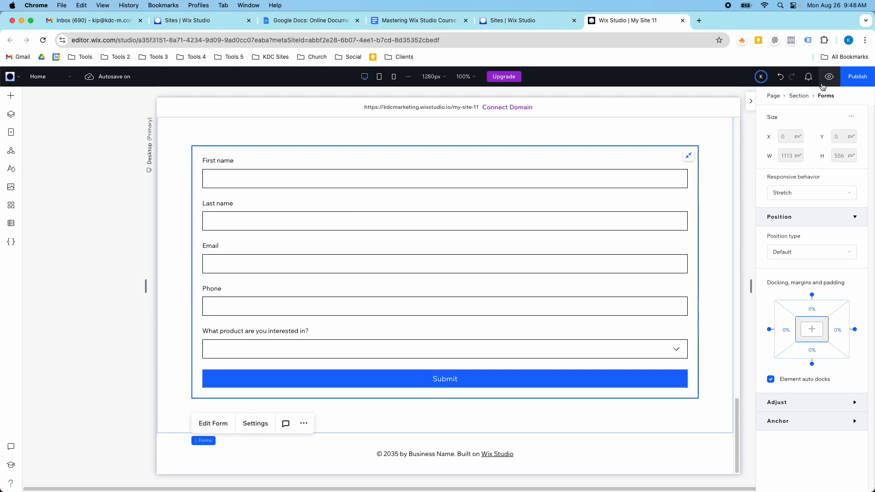
Preview the site and fill the form with saved name, email and phone 55555
click(828, 77)
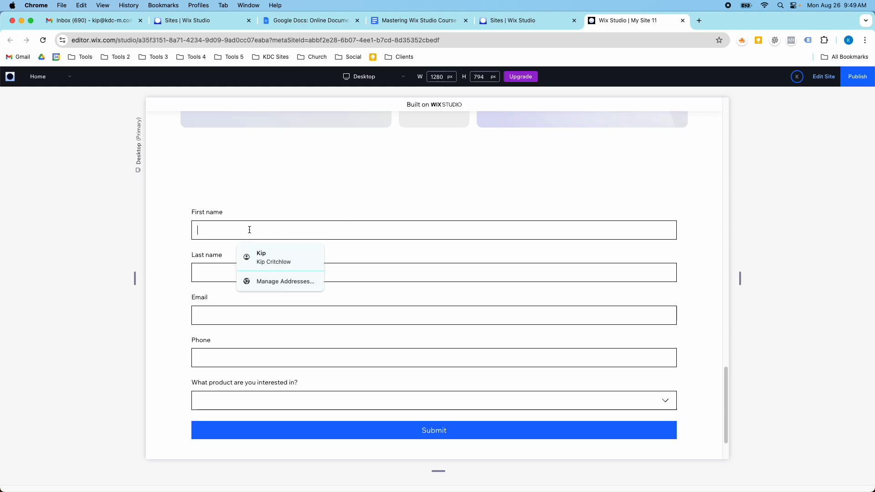
click(273, 257)
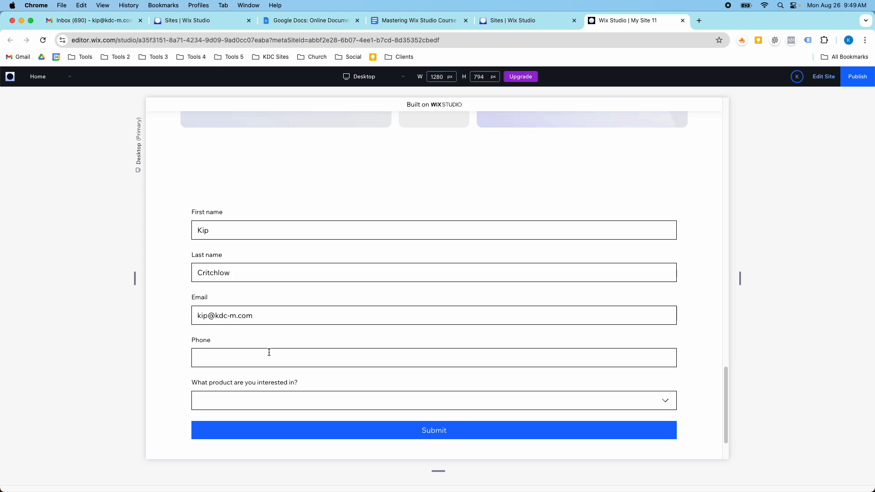
text(555555555)
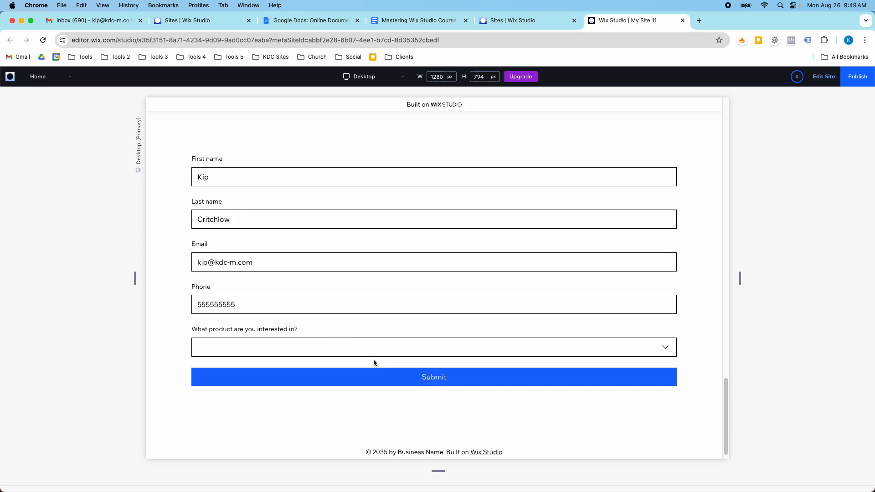
Choose Product 2 from the product dropdown in the previewed form
click(433, 348)
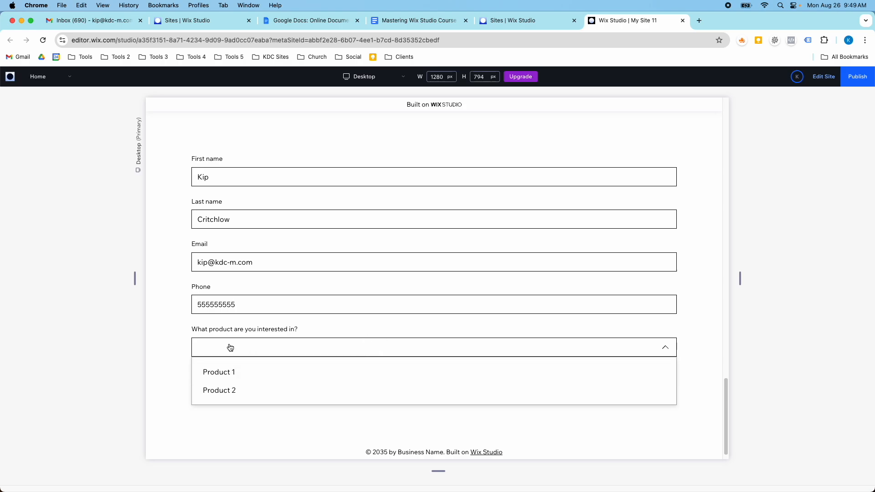
mouse_move(352, 345)
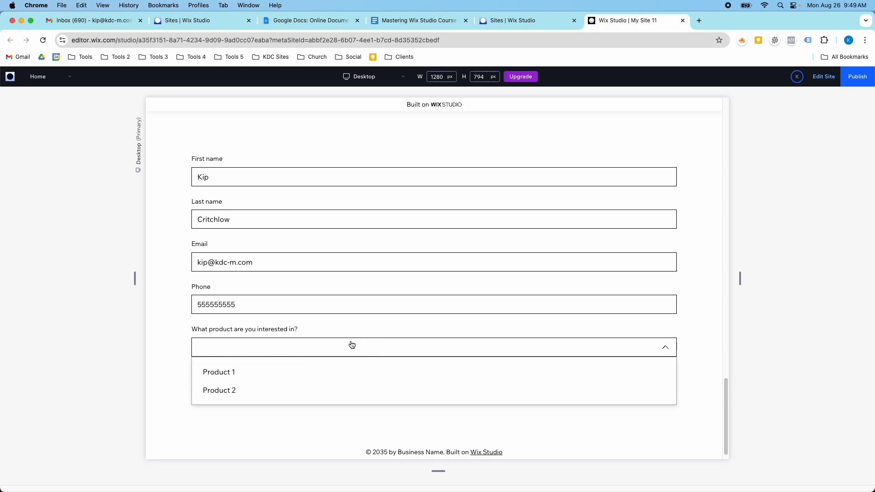
click(351, 344)
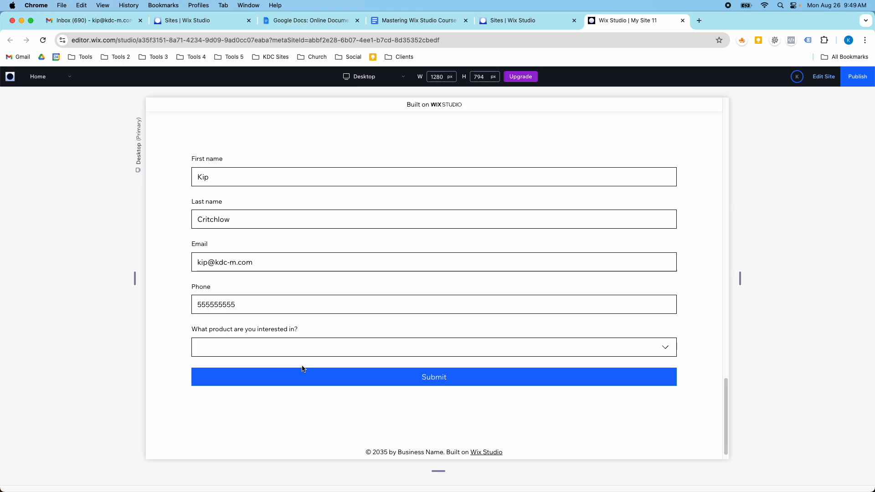
click(433, 348)
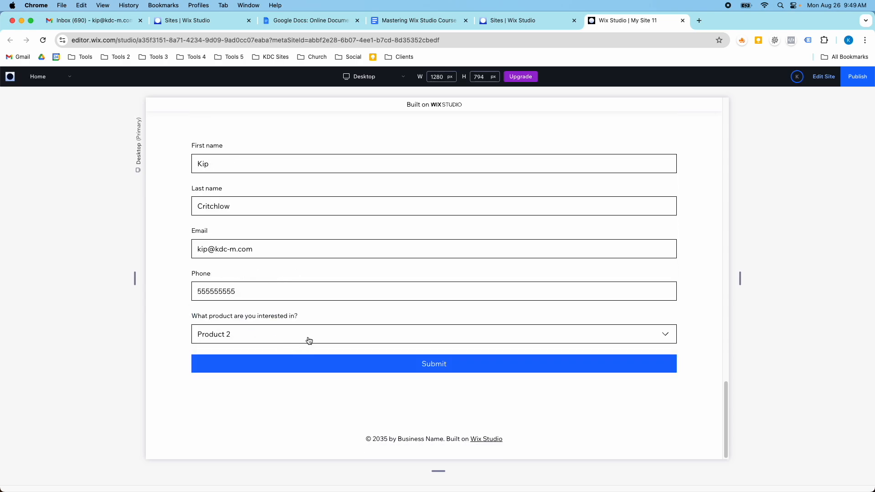
mouse_move(330, 328)
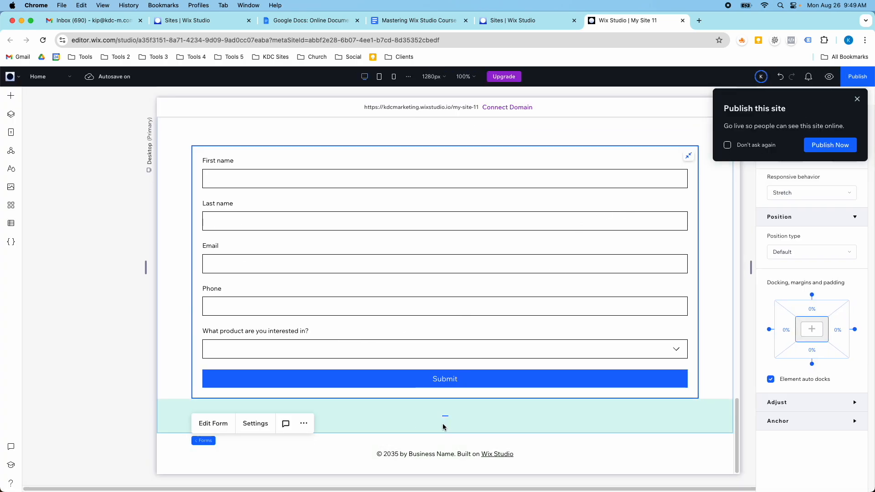
Add a blank section below the form and browse the Contact & Forms elements
scroll(down, 3)
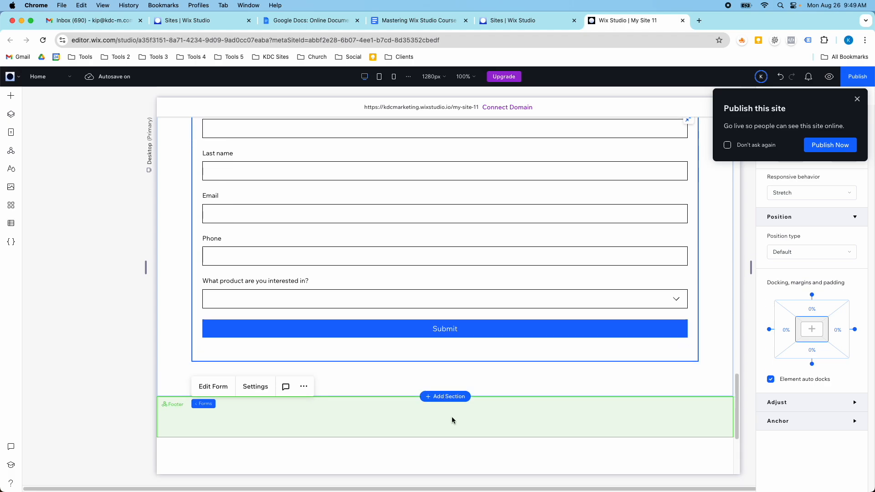
click(444, 396)
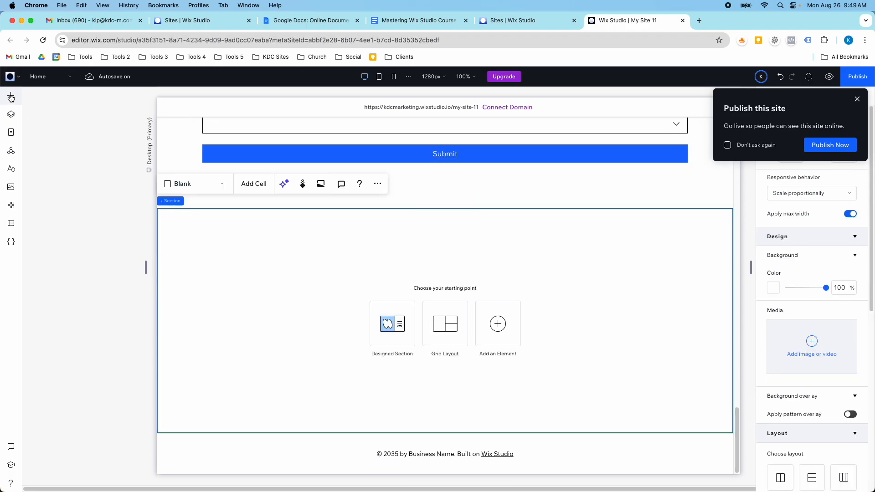
click(11, 97)
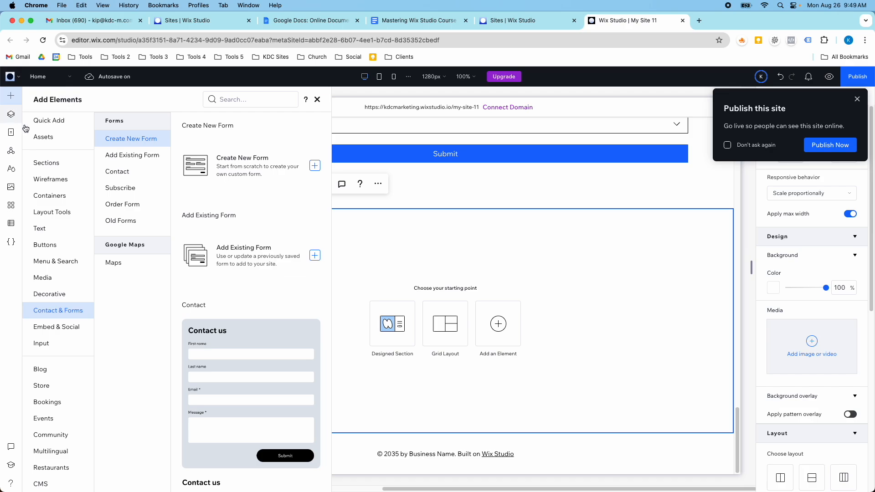
mouse_move(64, 317)
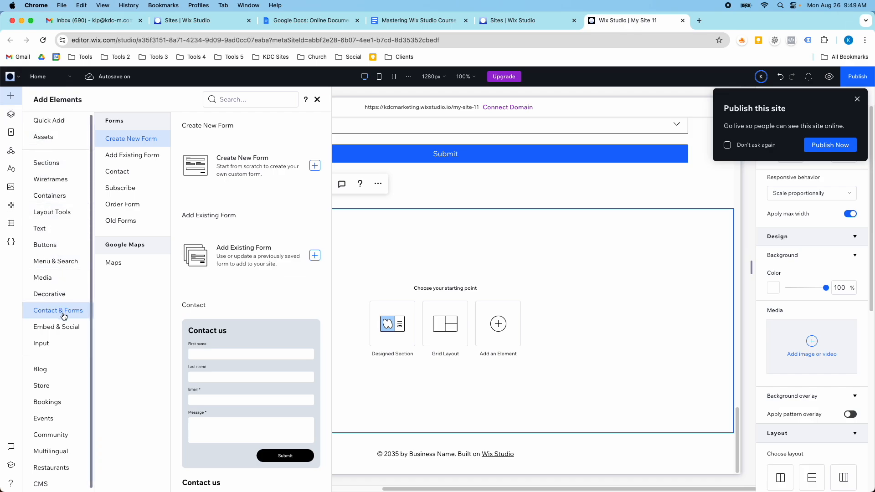
mouse_move(133, 321)
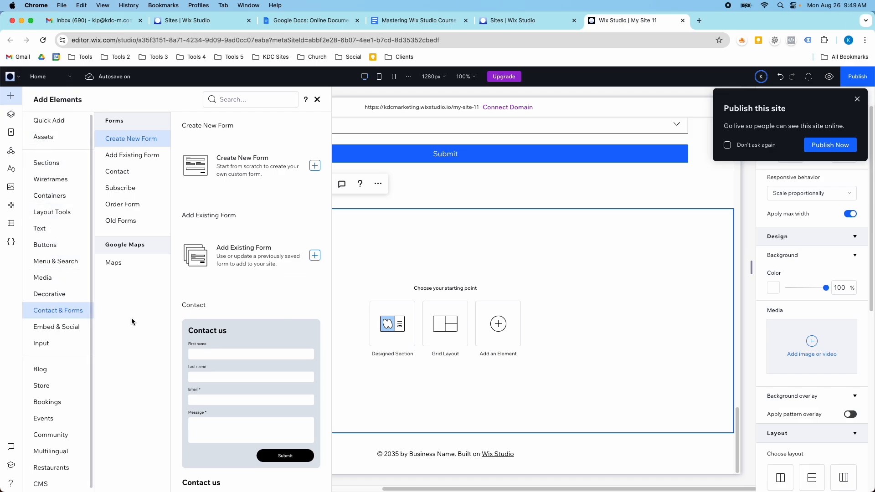
scroll(down, 3)
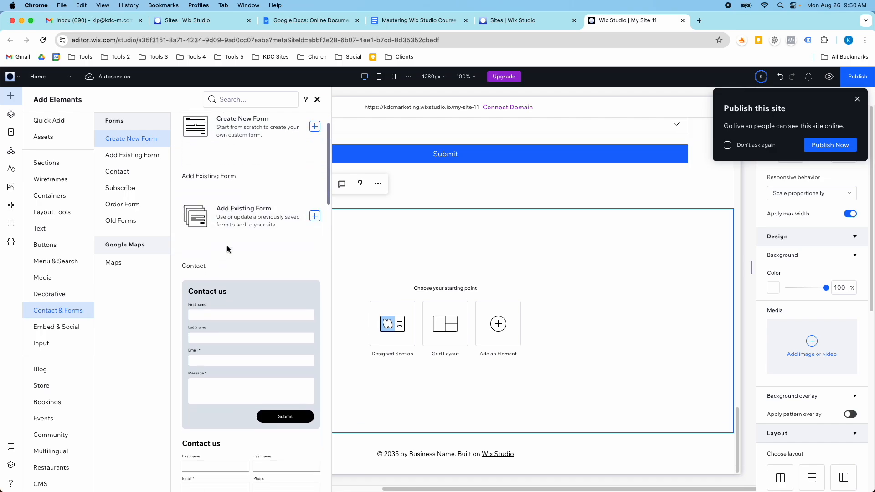
scroll(down, 3)
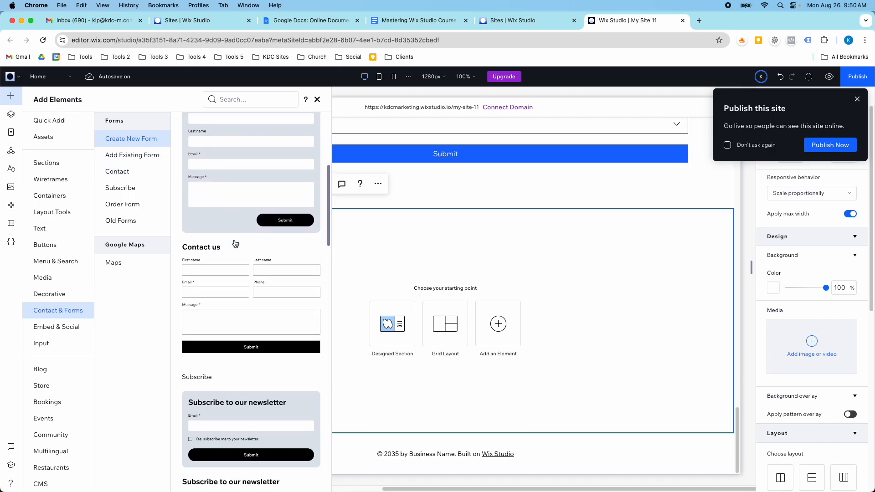
Create a new blank form and browse its Contacts and Choices field categories
click(317, 100)
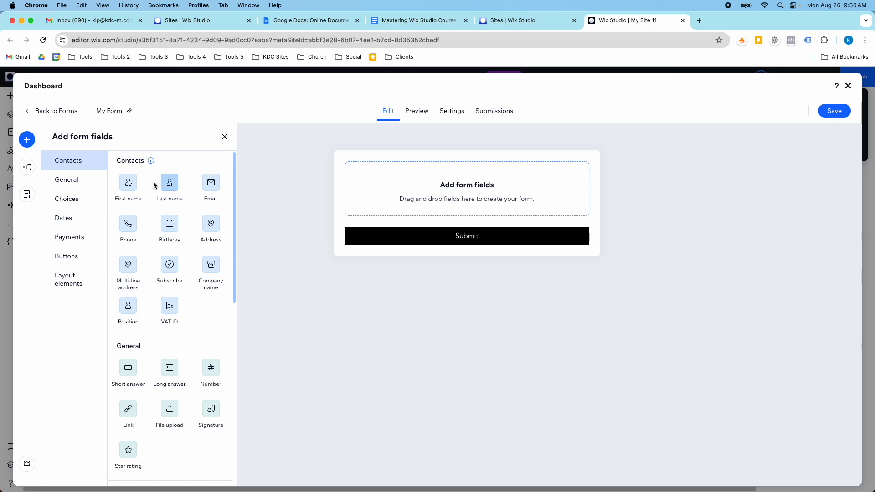
mouse_move(173, 247)
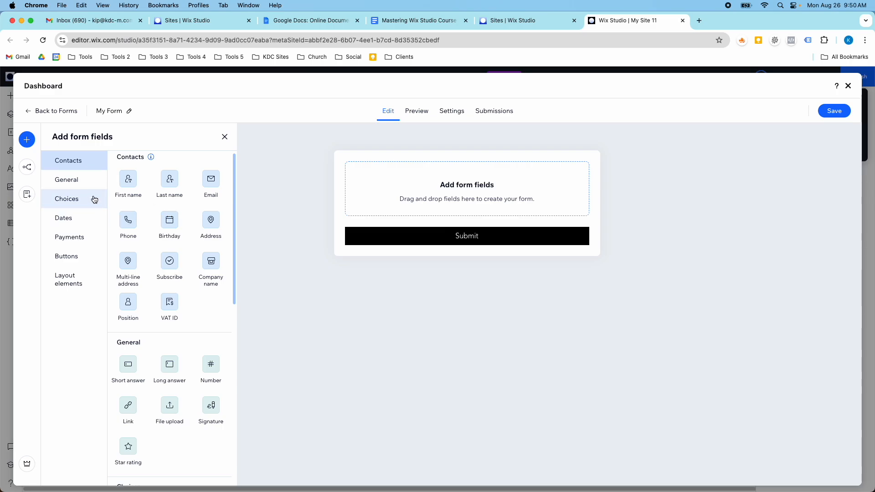
scroll(down, 3)
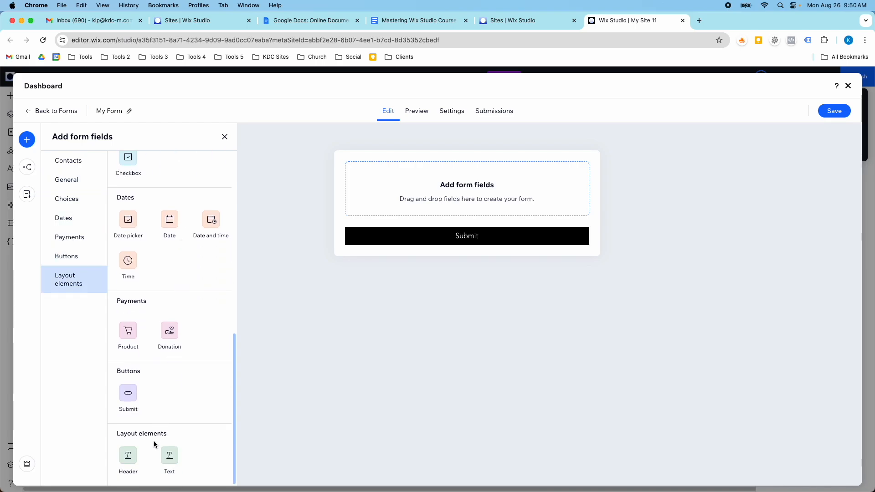
click(67, 160)
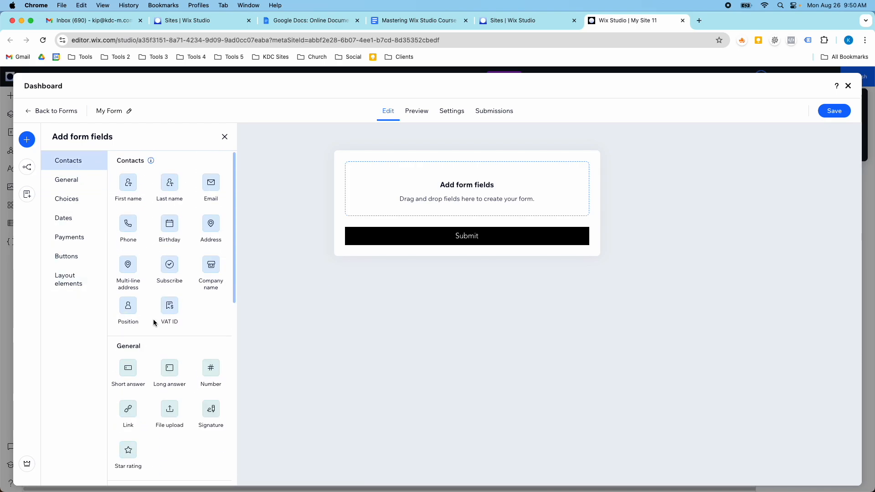
click(66, 196)
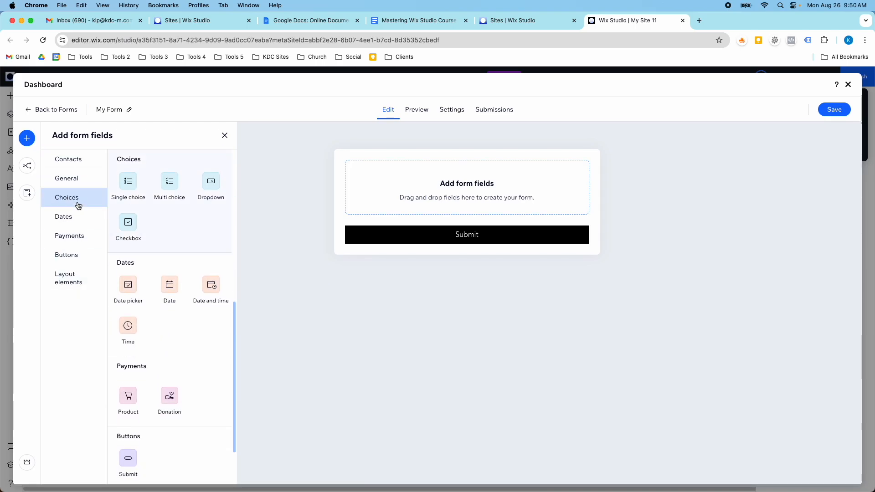
click(68, 159)
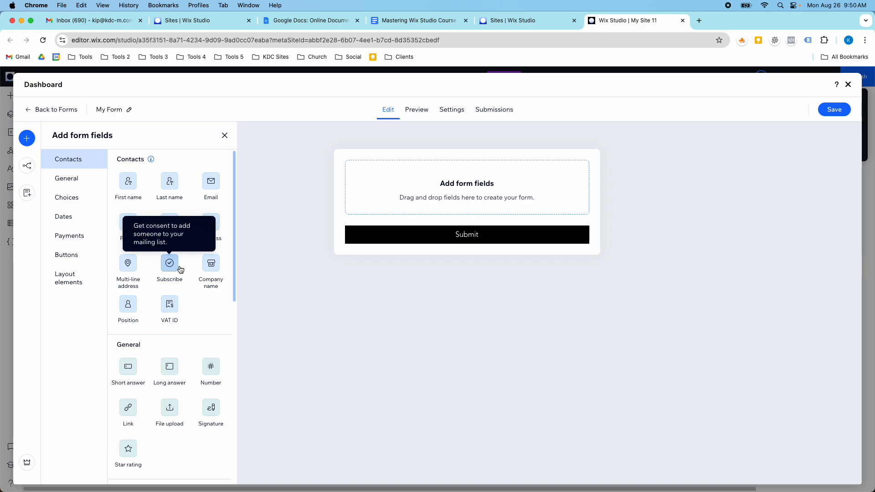
mouse_move(423, 235)
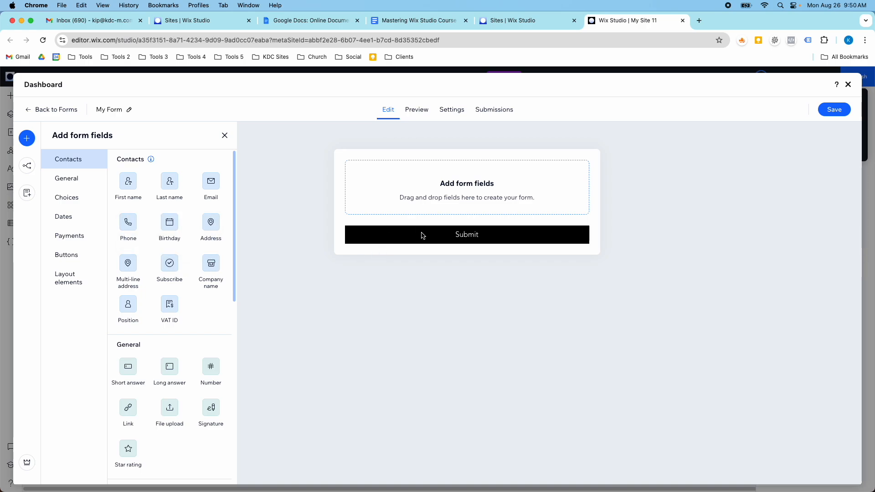
mouse_move(372, 250)
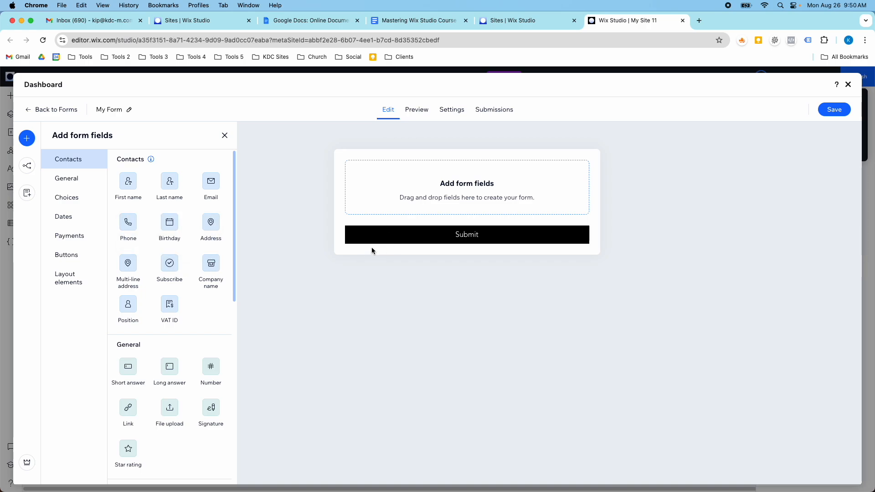
mouse_move(127, 181)
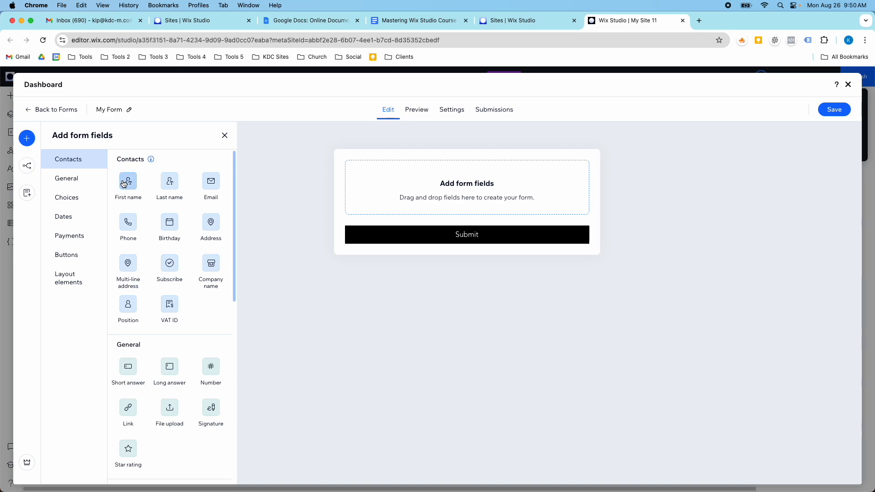
Add First name and Email fields and view the Phone field's advanced options
drag(128, 181, 362, 198)
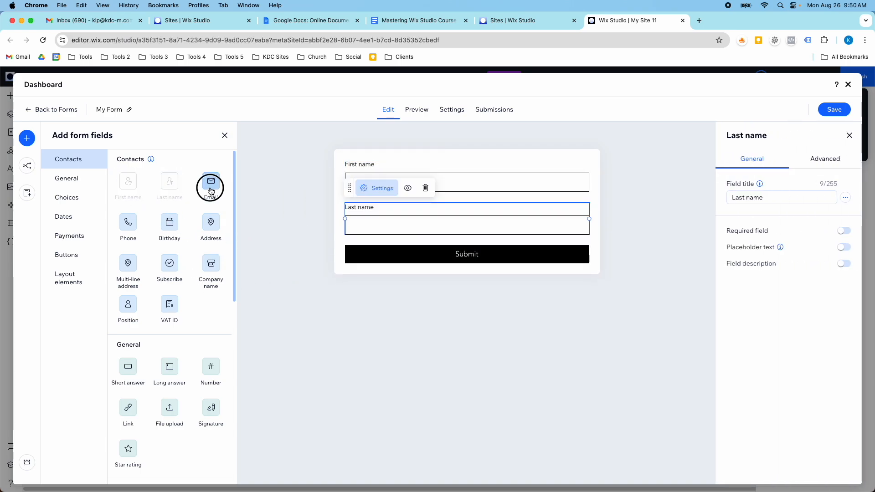
click(210, 188)
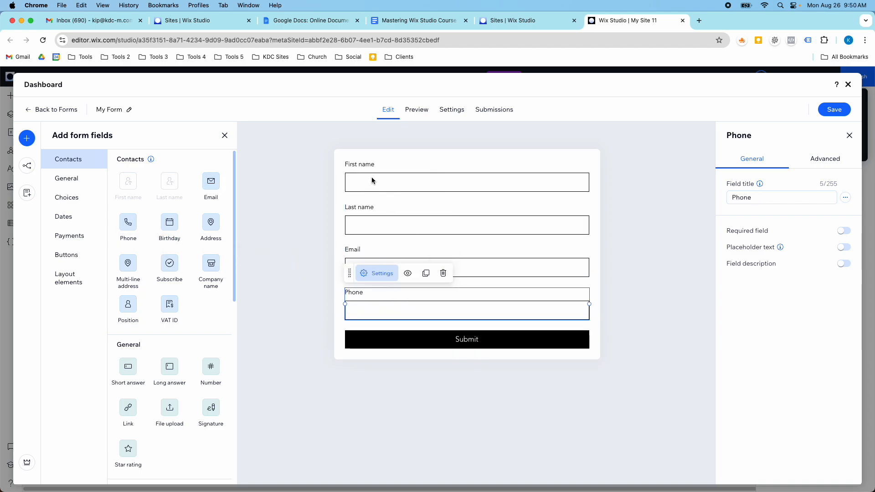
mouse_move(851, 240)
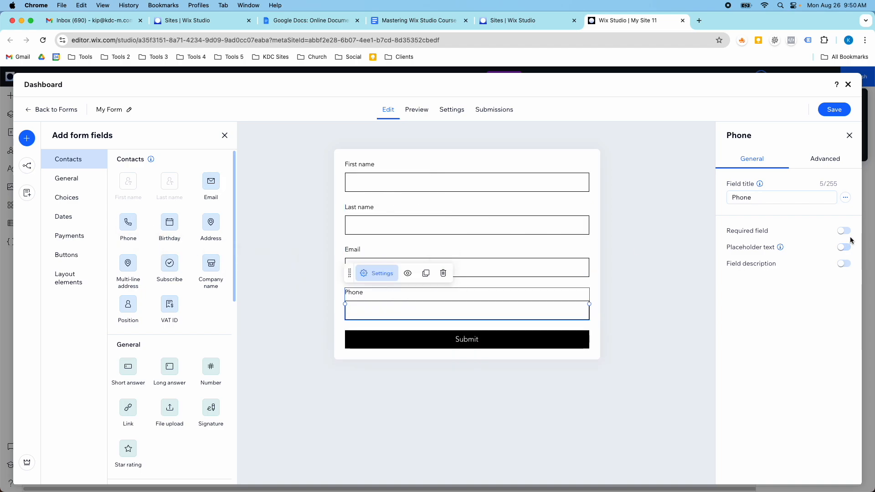
mouse_move(836, 244)
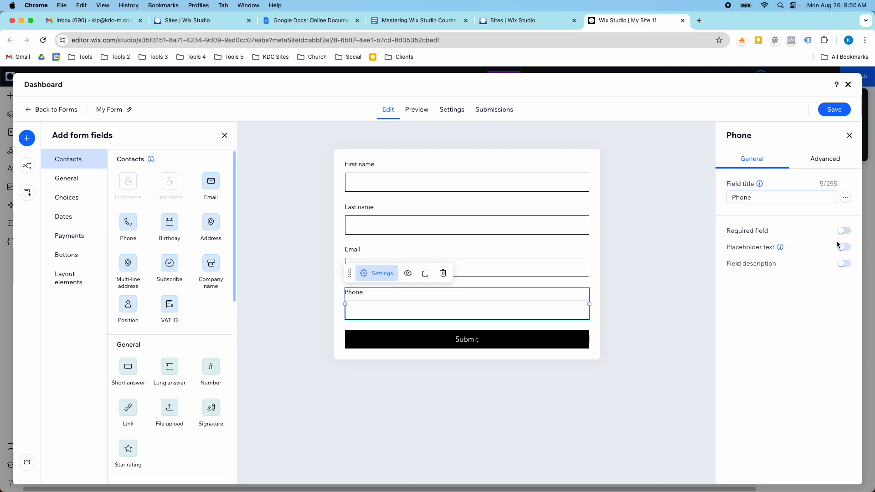
mouse_move(829, 177)
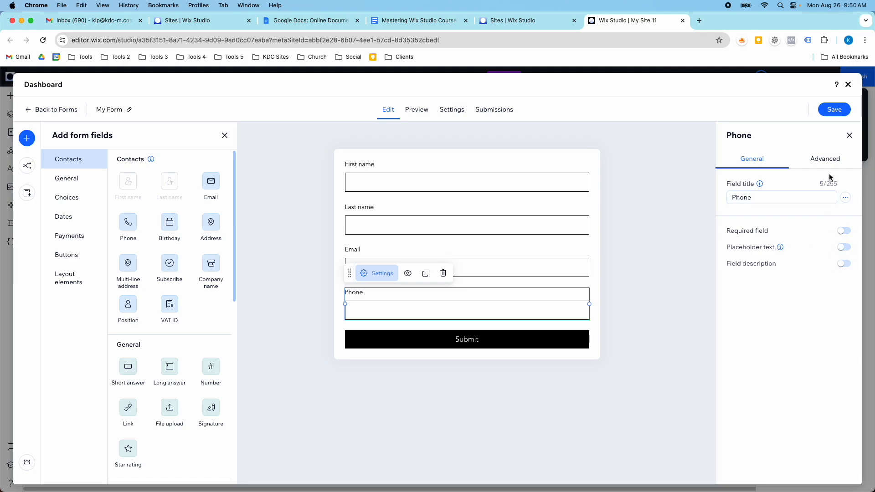
click(824, 159)
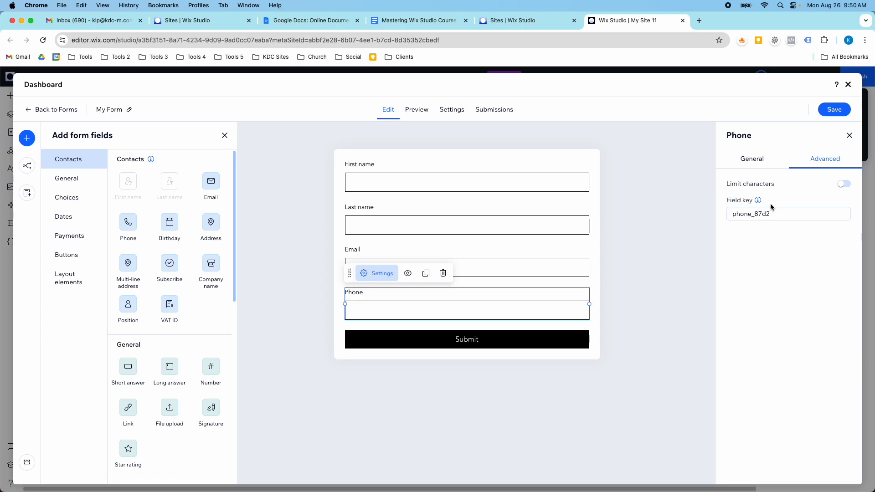
mouse_move(795, 202)
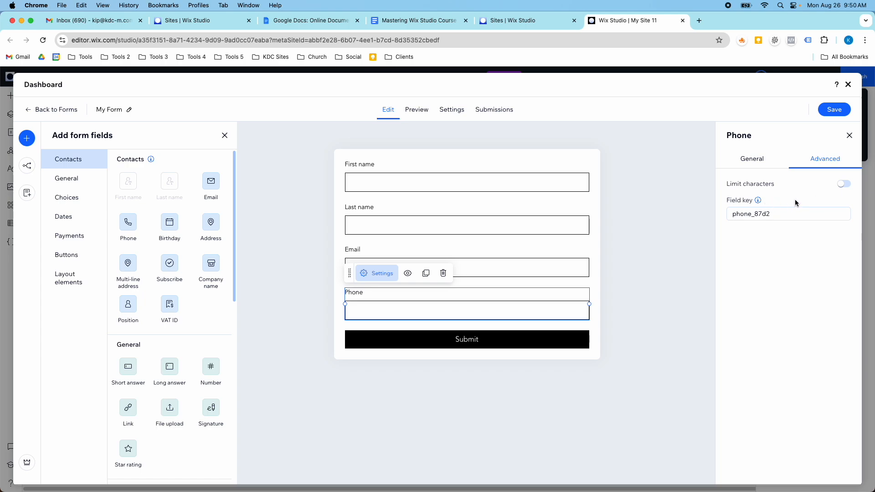
mouse_move(758, 200)
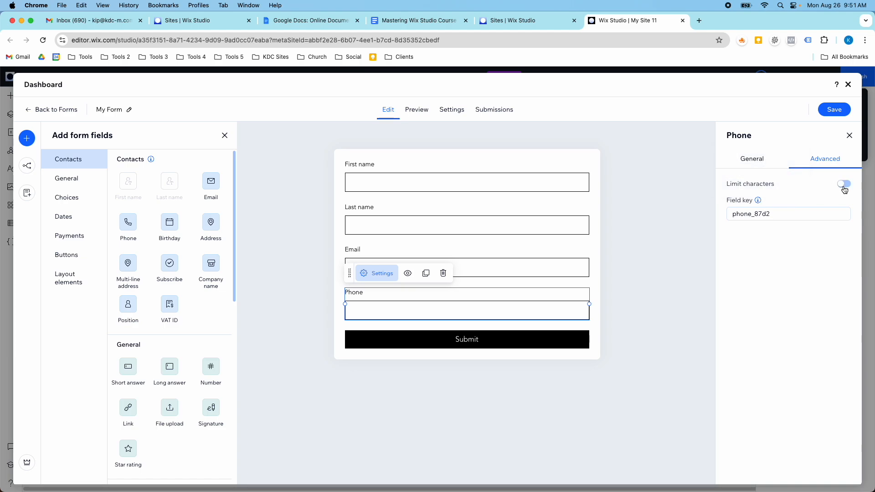
Close the Phone field settings and scroll the field list down to Choices
click(841, 184)
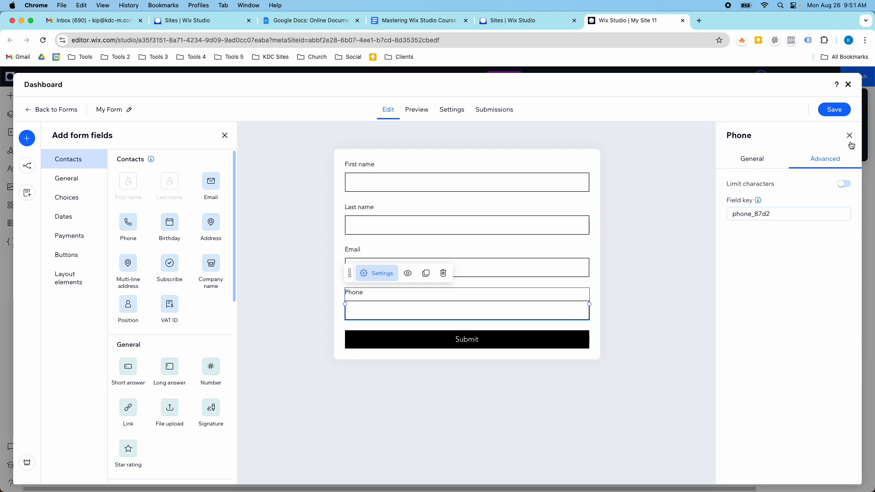
mouse_move(851, 140)
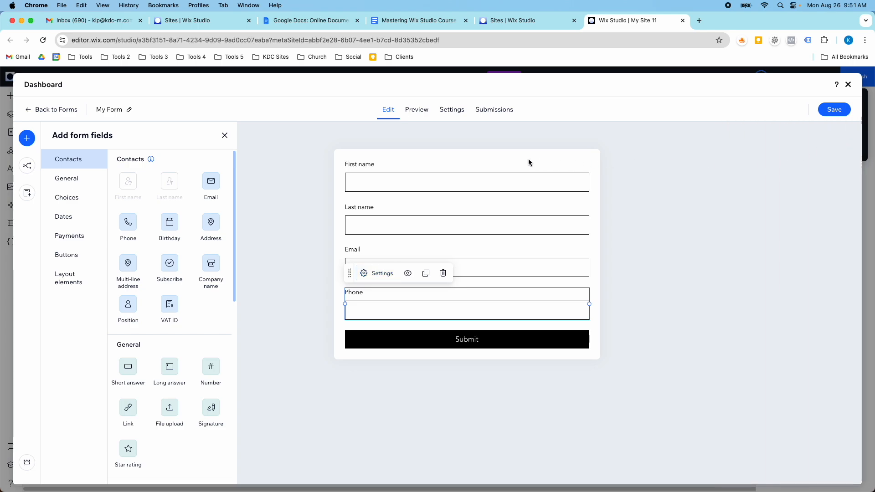
mouse_move(362, 196)
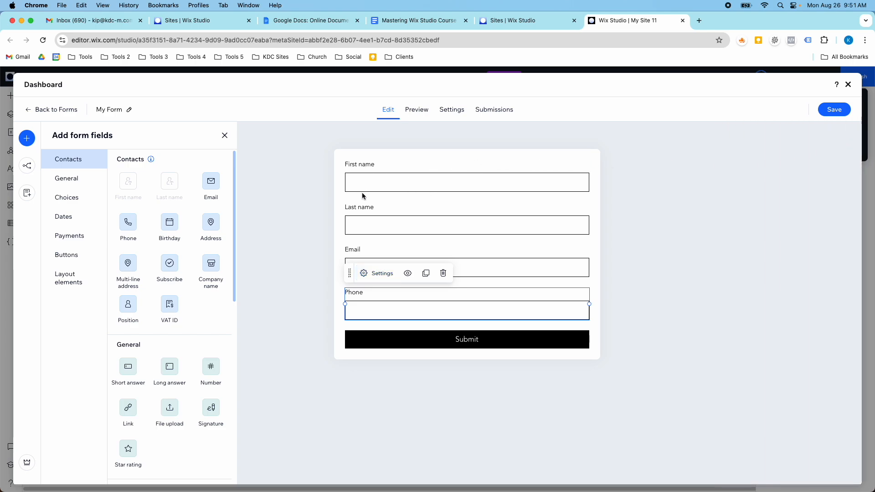
mouse_move(350, 219)
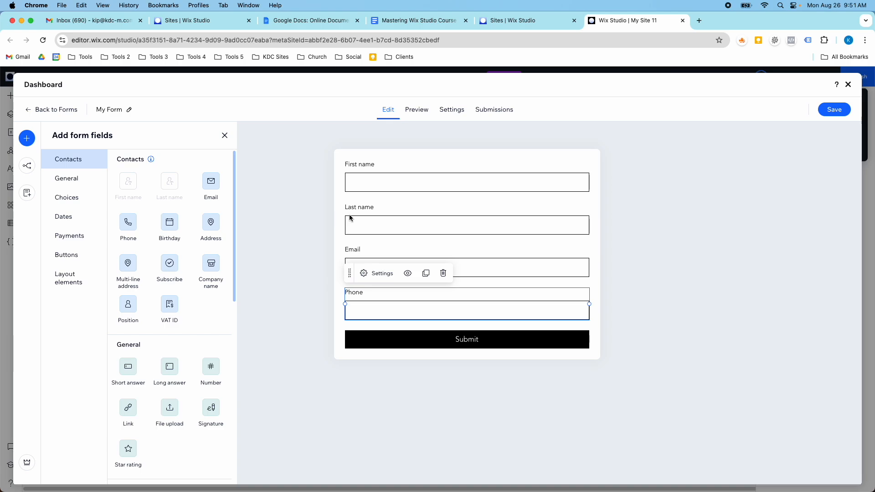
scroll(down, 3)
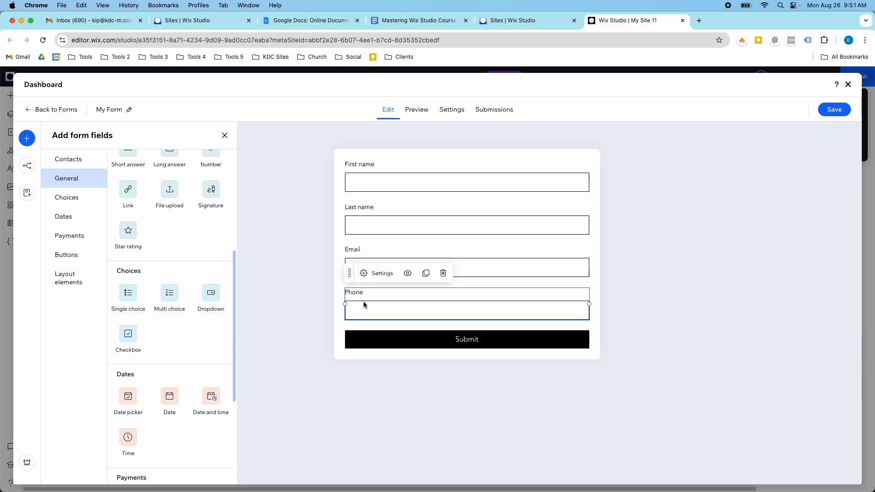
scroll(down, 3)
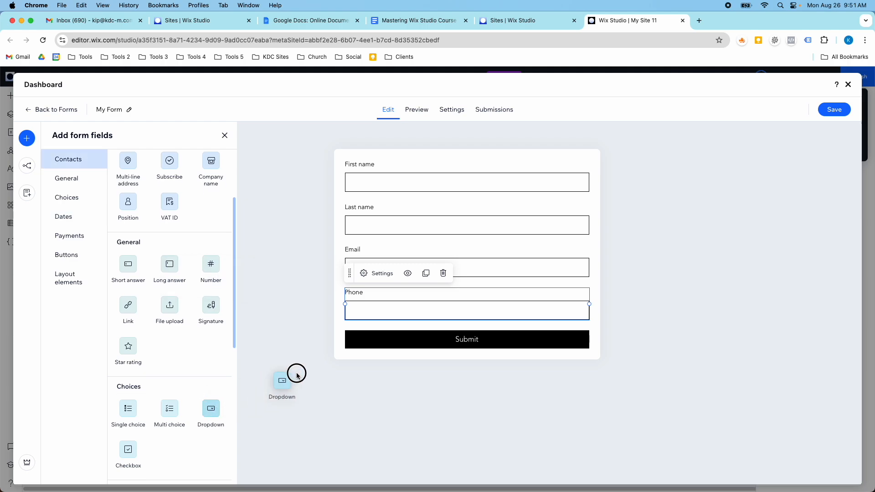
Add a 'What product?' dropdown below Phone with options Product 1 and Product 2
click(282, 379)
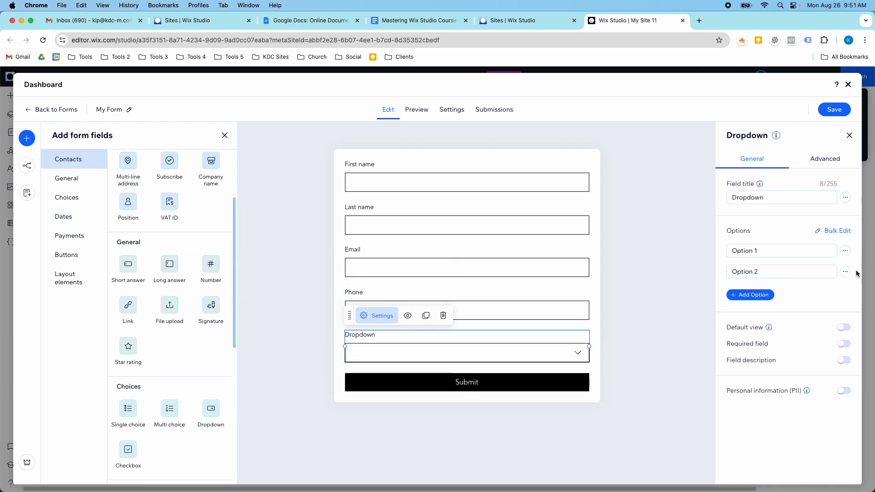
click(780, 197)
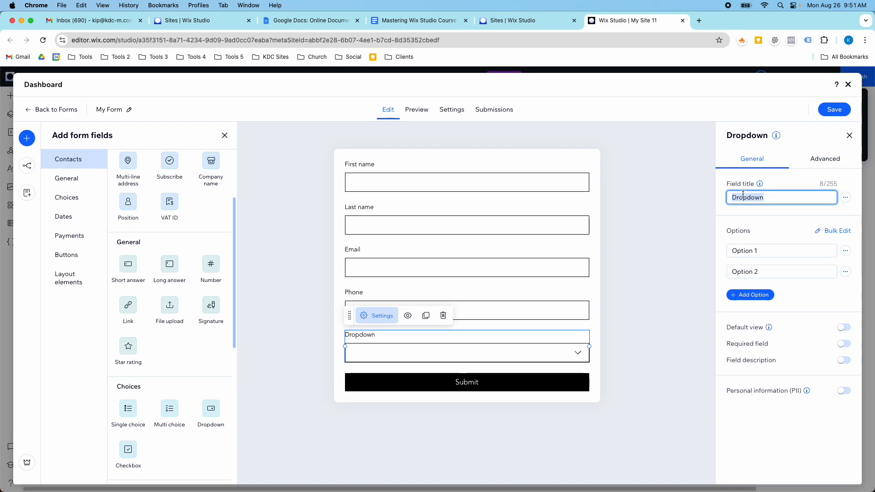
text(What product)
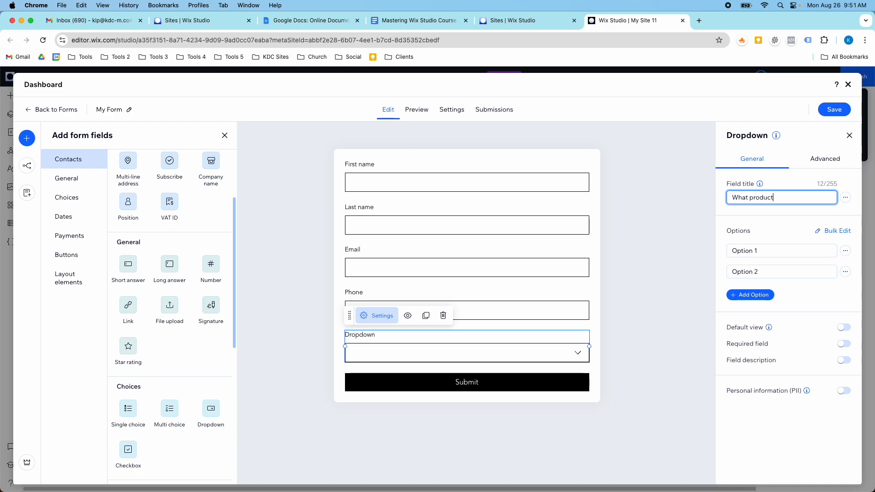
click(755, 251)
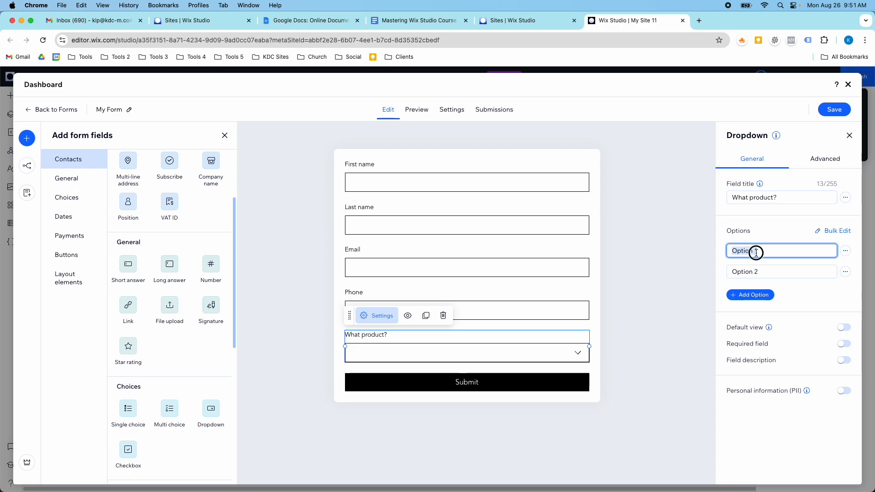
text(Product 1)
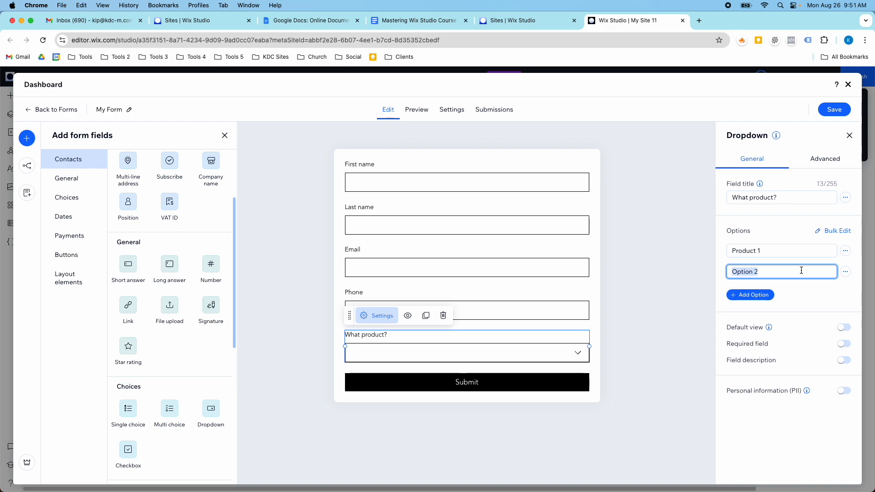
text(Product 2)
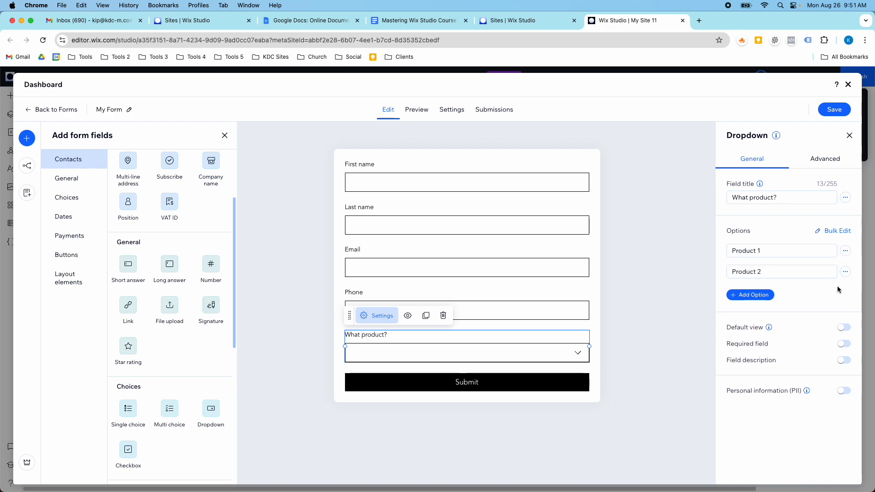
mouse_move(404, 358)
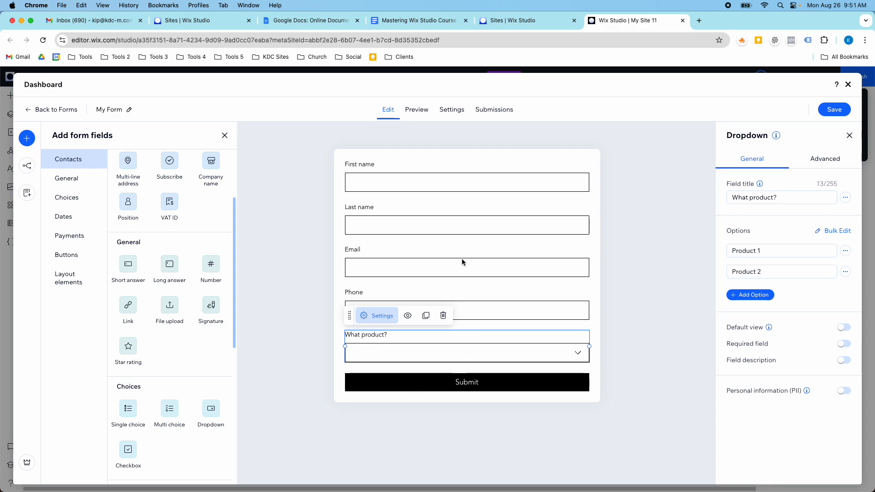
mouse_move(801, 178)
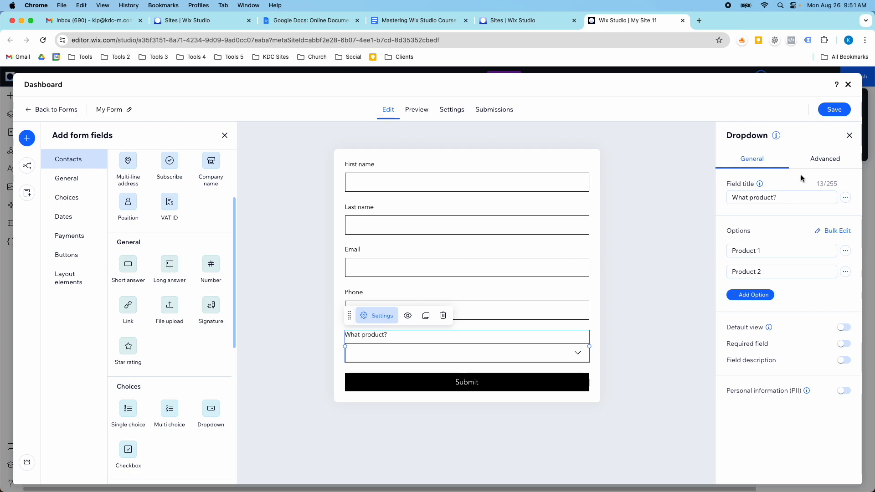
Add a 'What size?' dropdown with options Small, Medium and Large
click(849, 135)
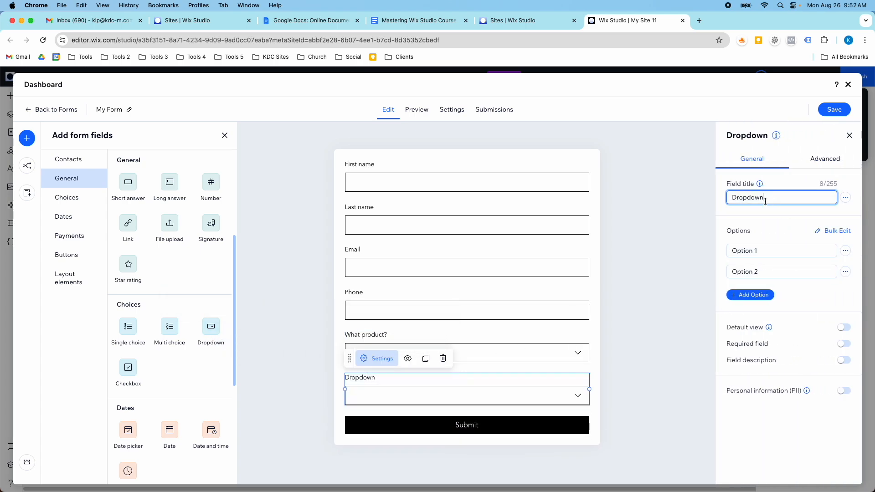
text(What size?)
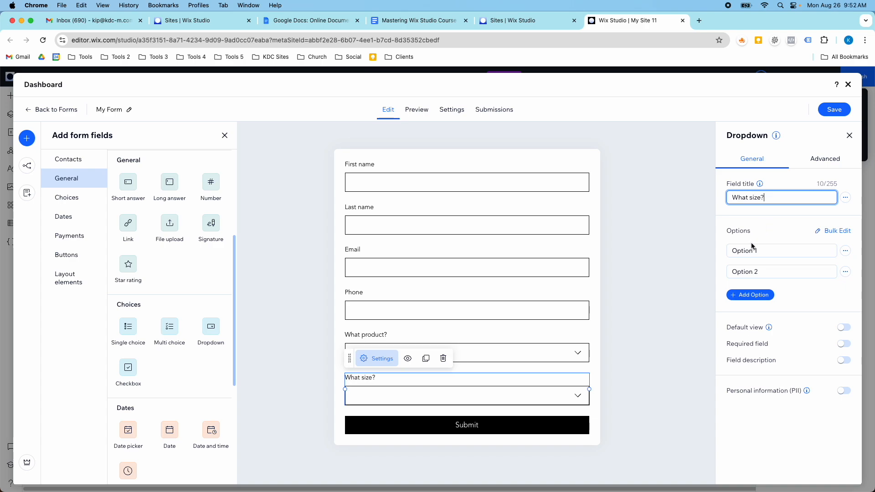
text(Small)
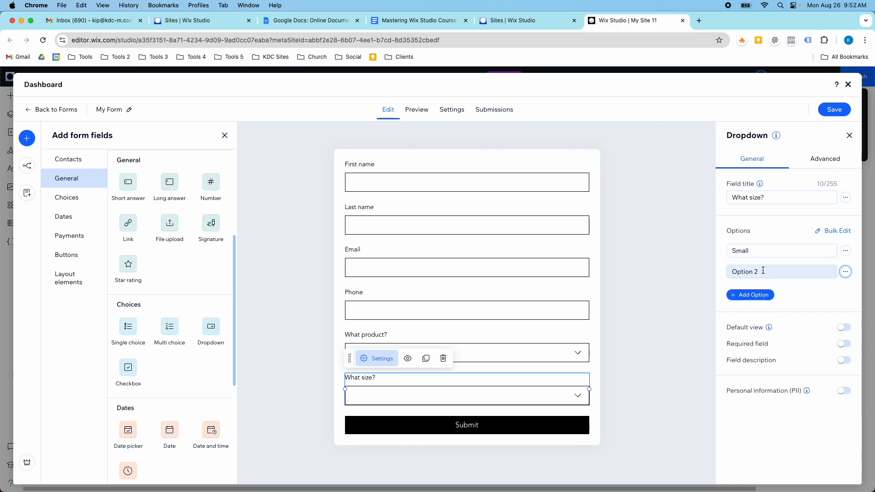
text(Medium)
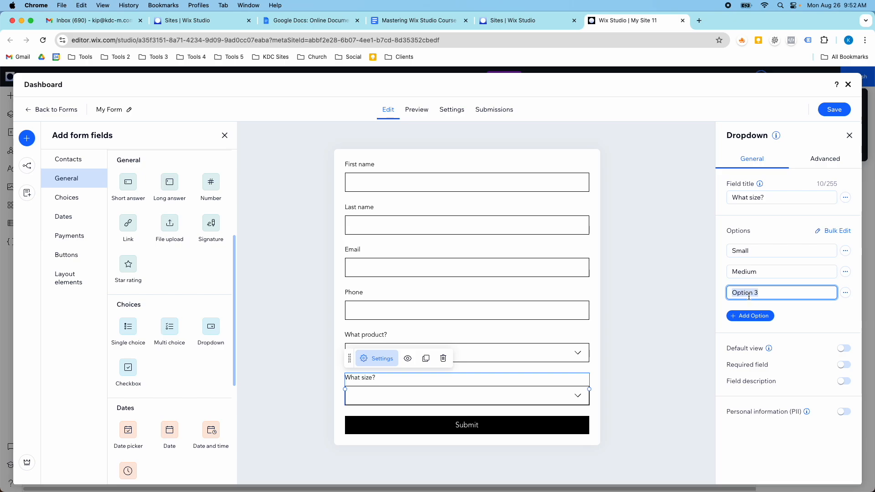
text(Large)
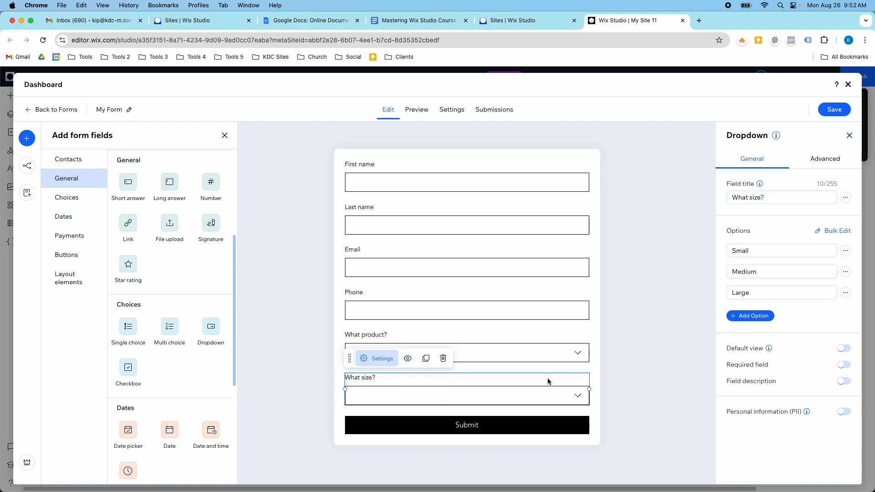
mouse_move(408, 358)
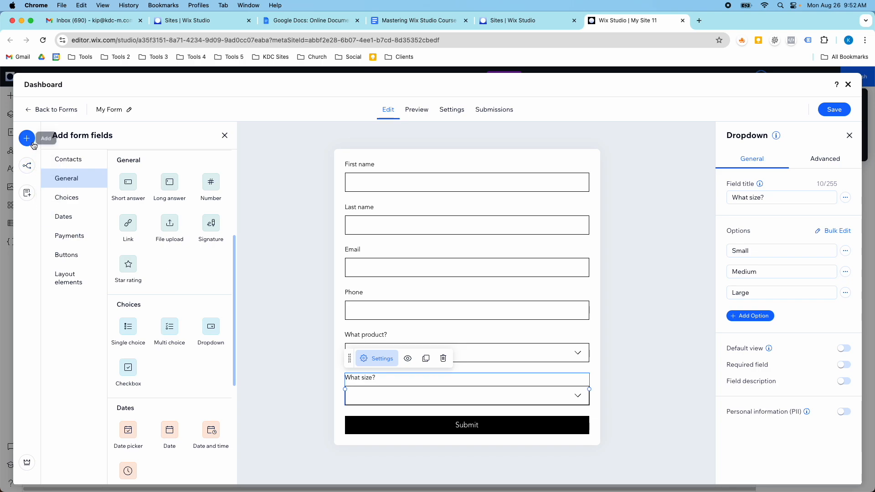
mouse_move(26, 164)
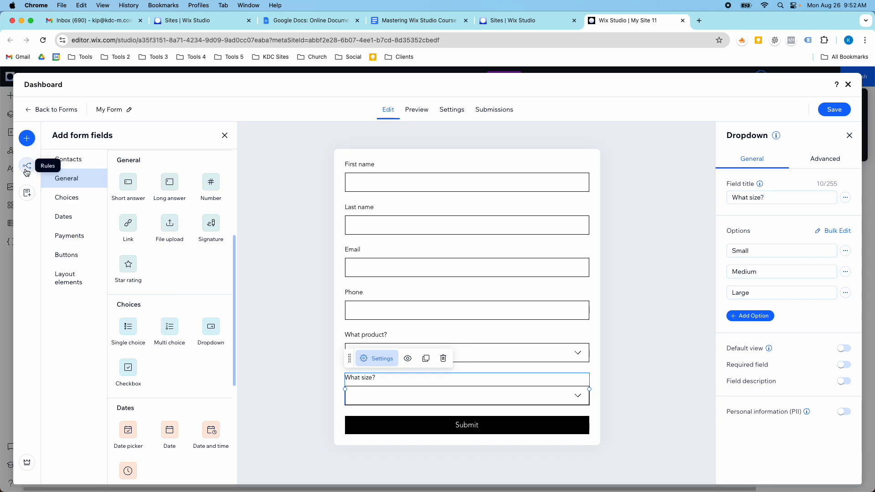
mouse_move(27, 194)
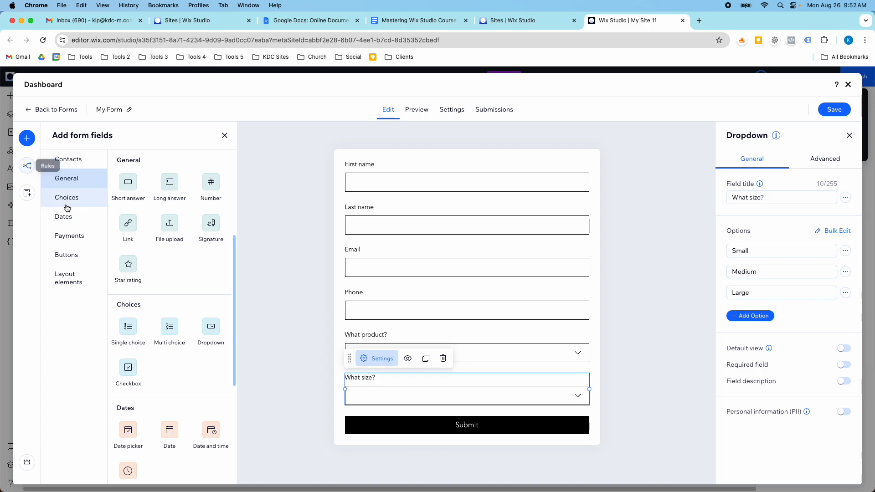
Start a new conditional rule from the form's Rules panel
click(27, 165)
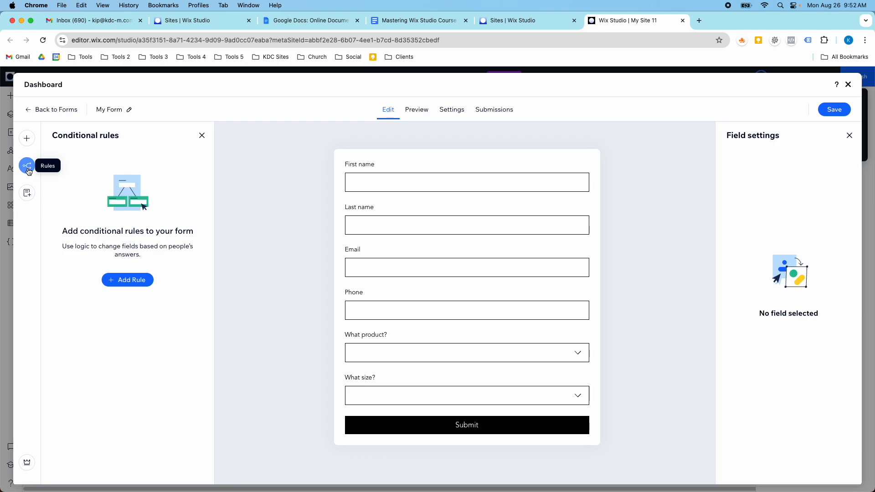
click(127, 280)
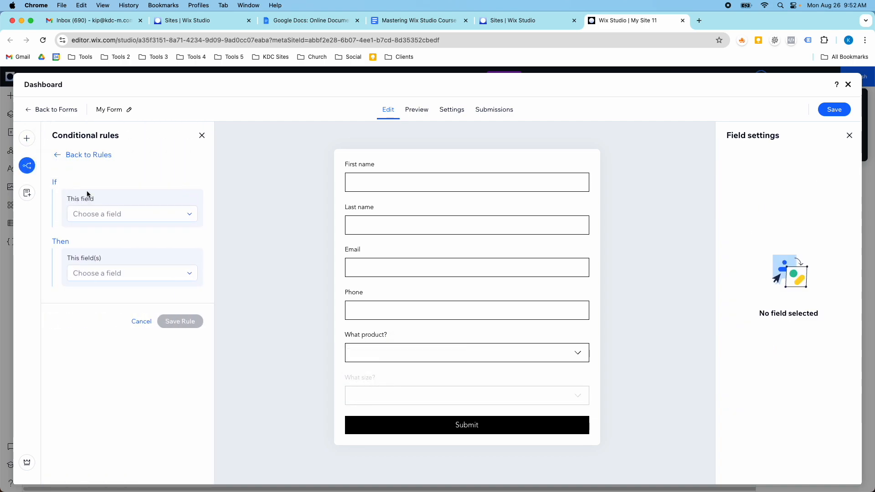
Set the rule: if What product? equals Product 1, show What size?
click(131, 213)
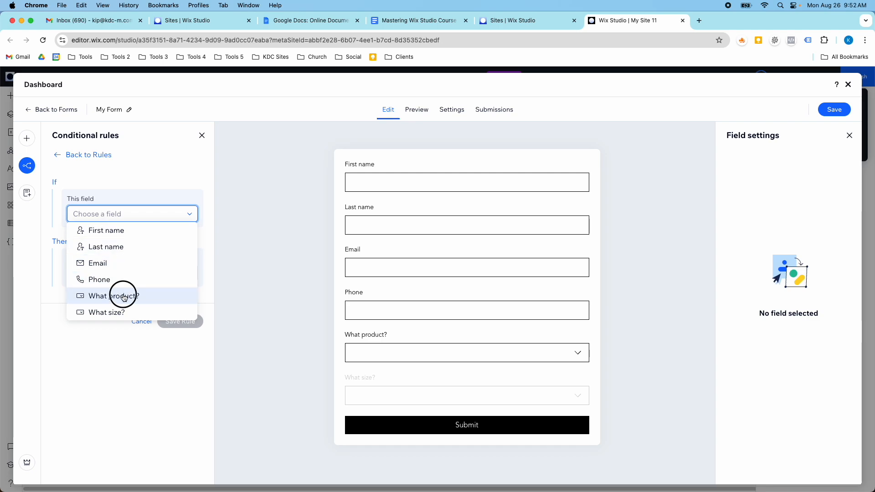
click(113, 295)
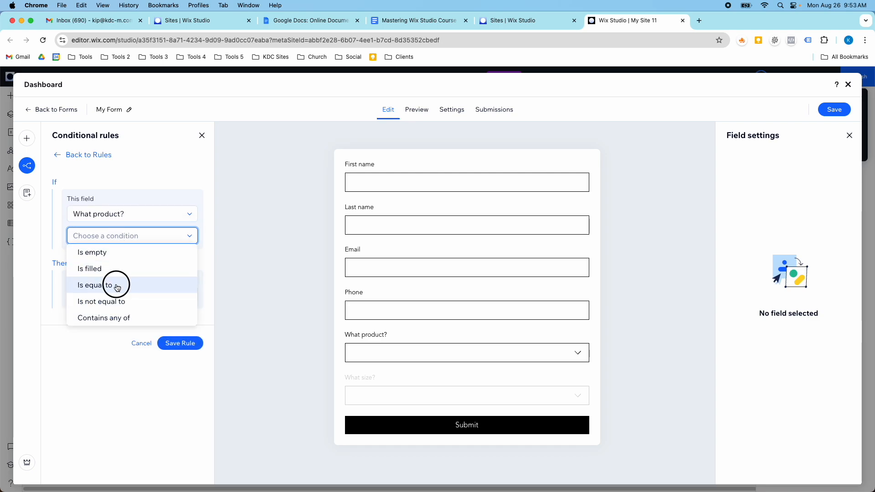
click(97, 285)
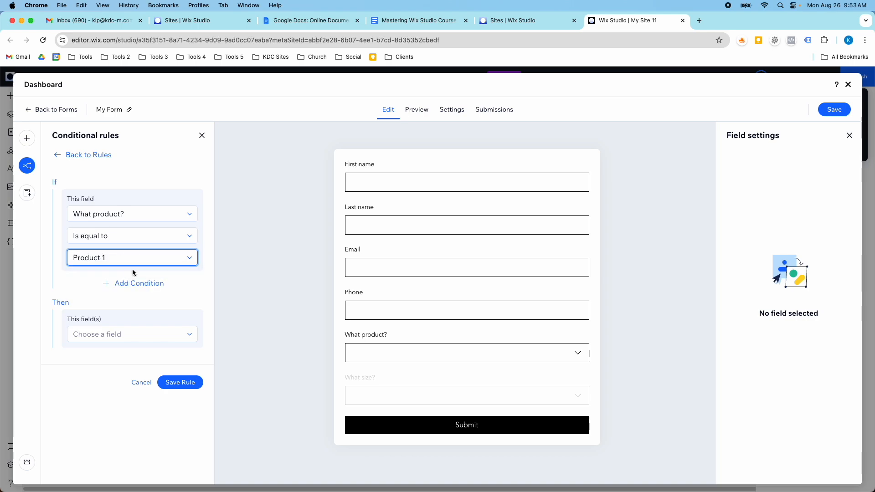
click(131, 333)
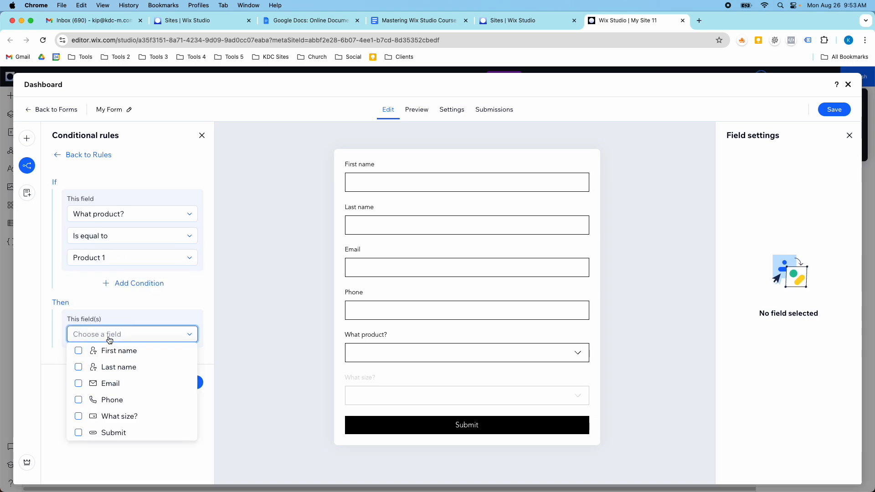
mouse_move(109, 416)
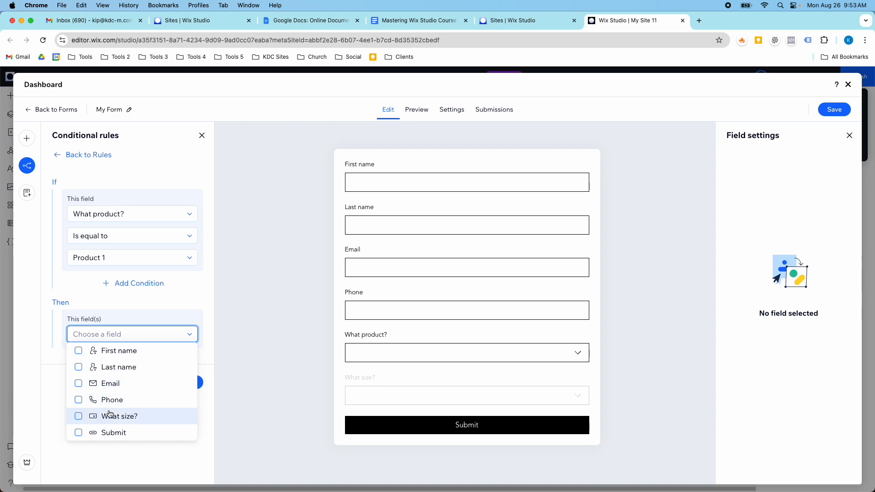
click(119, 415)
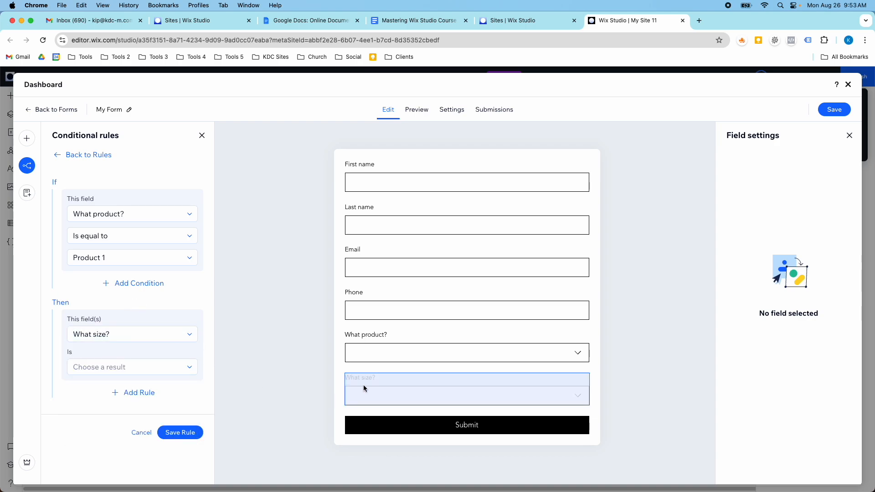
click(132, 367)
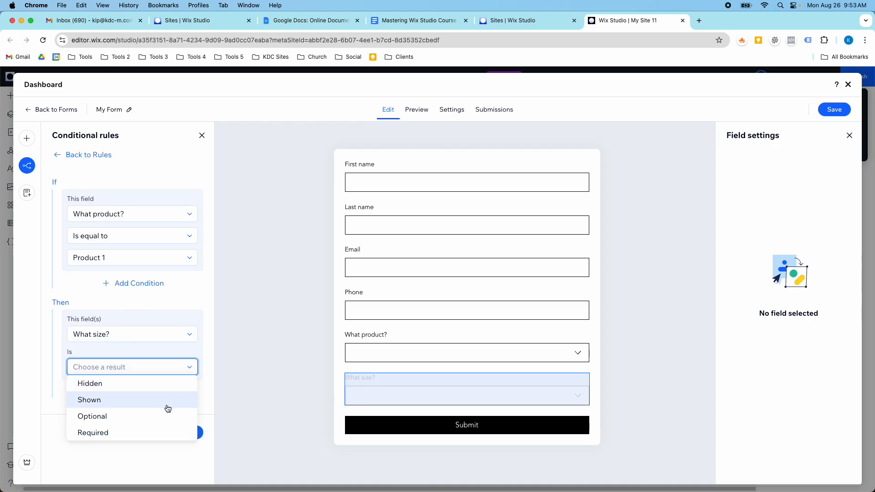
click(89, 400)
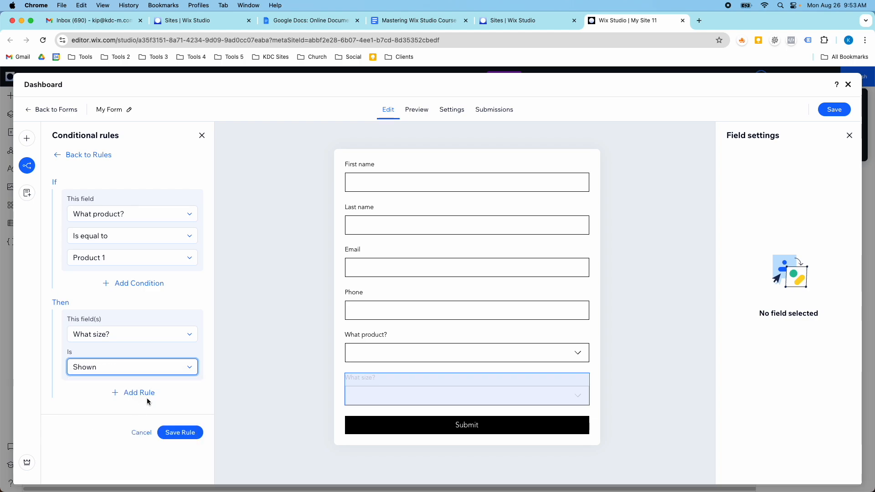
mouse_move(274, 368)
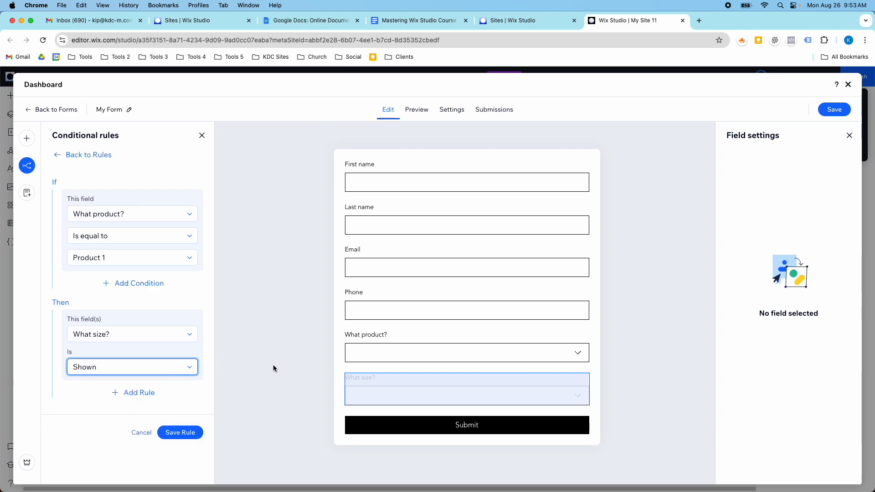
Add a second action making What size? required when the condition matches
click(133, 392)
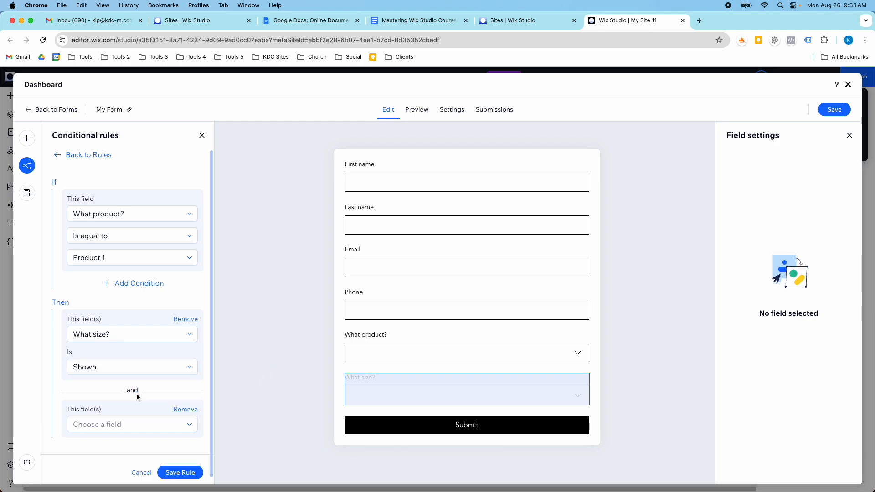
mouse_move(132, 399)
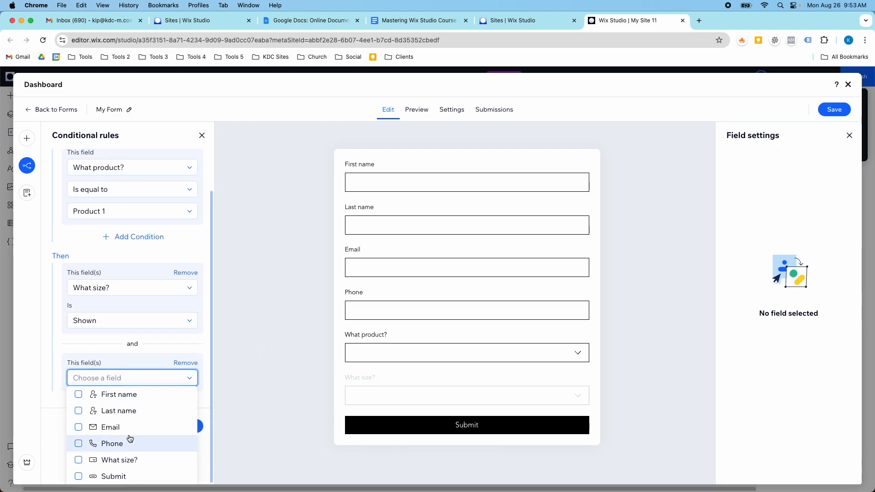
click(78, 459)
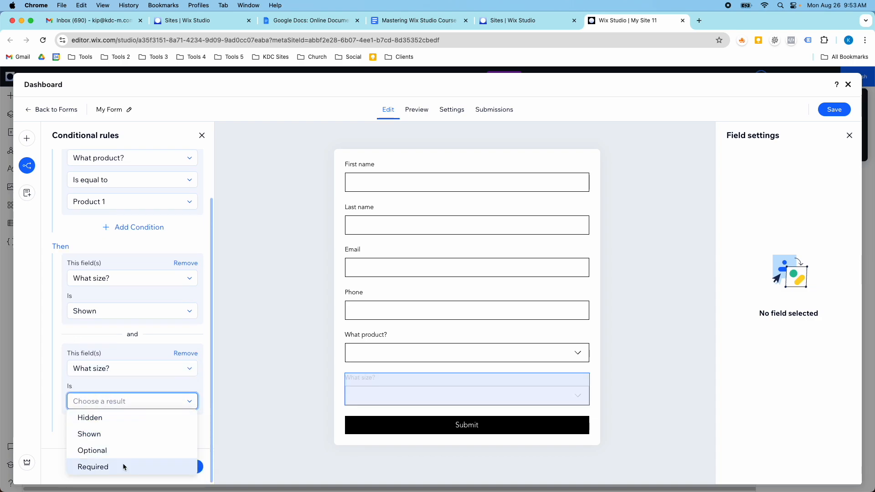
click(93, 467)
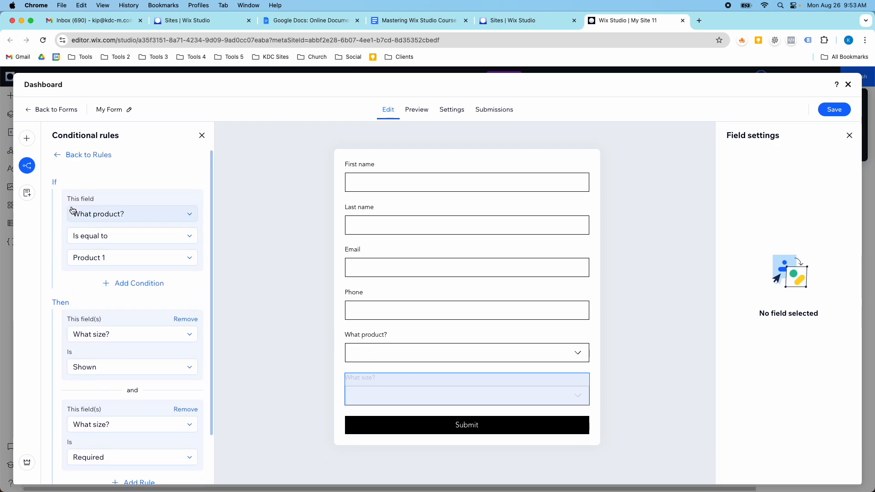
scroll(down, 3)
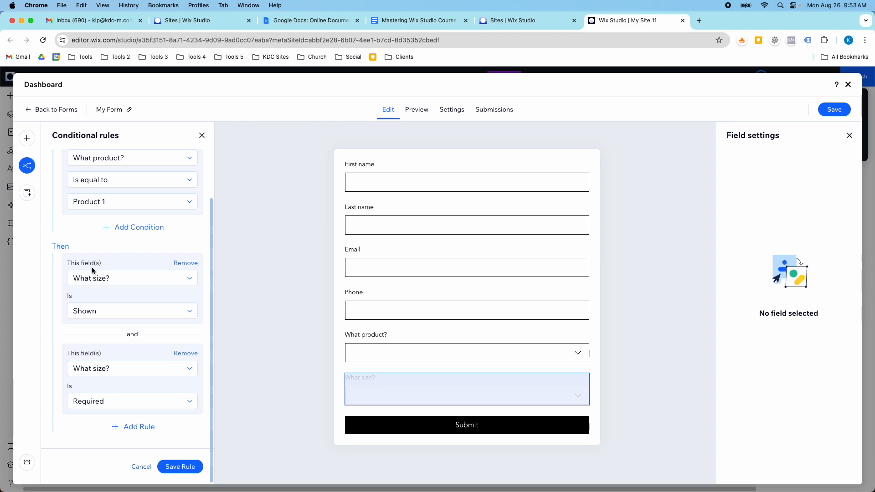
mouse_move(162, 416)
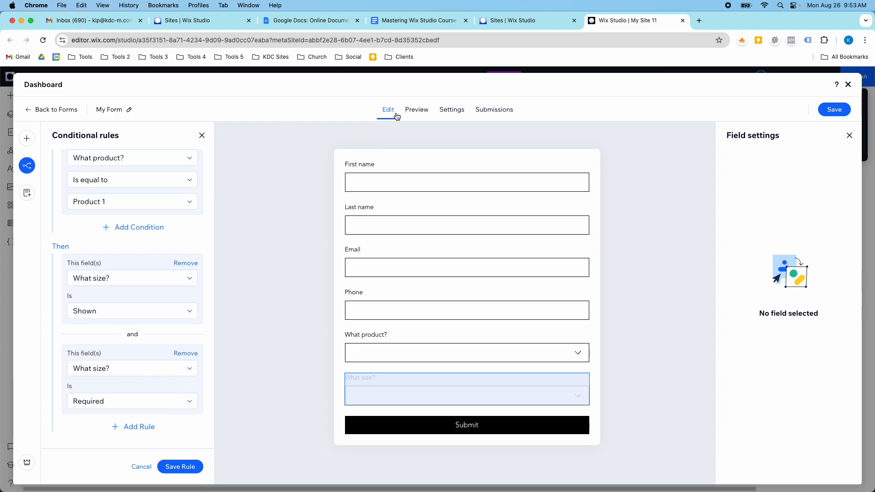
Preview the form, pick a product to test the size field, then return to the rules
click(417, 109)
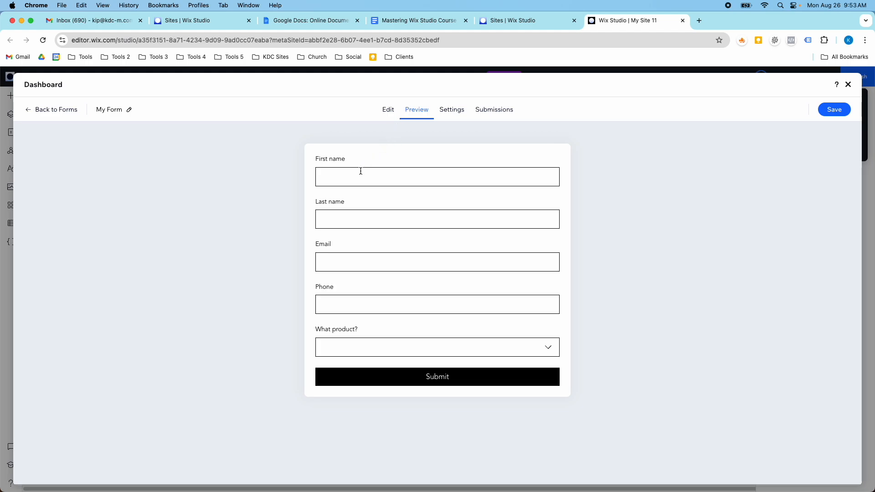
click(437, 176)
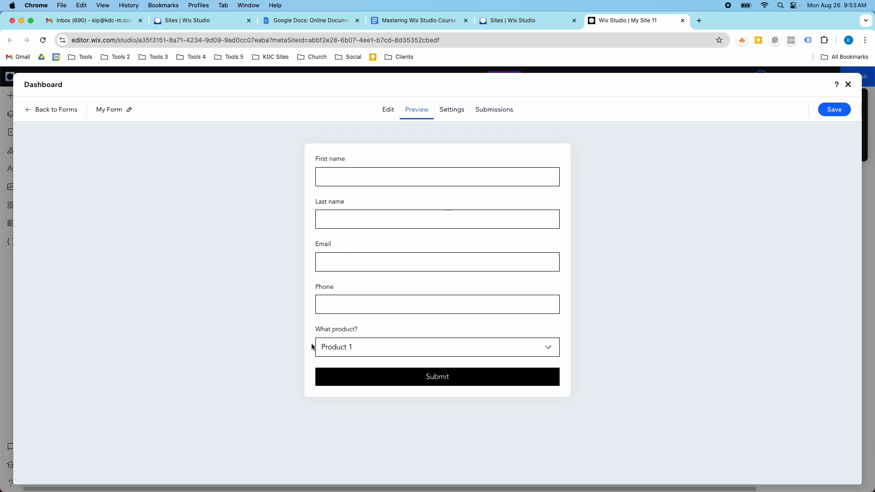
mouse_move(373, 354)
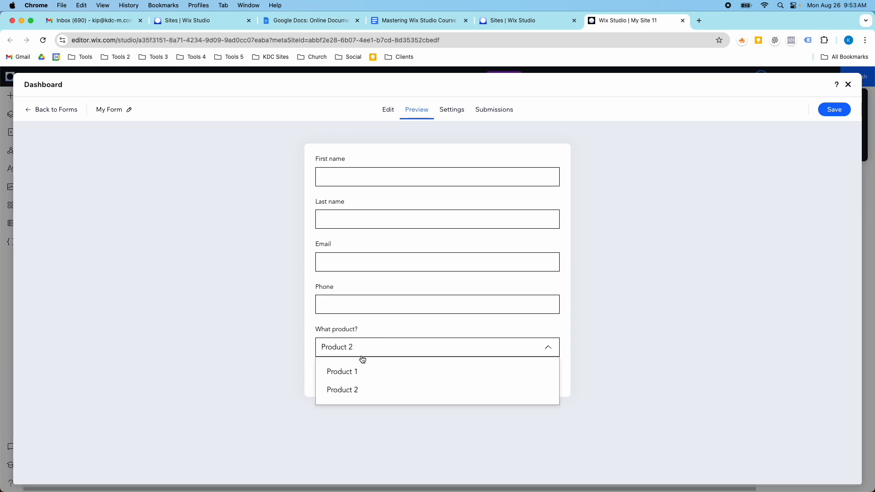
click(388, 110)
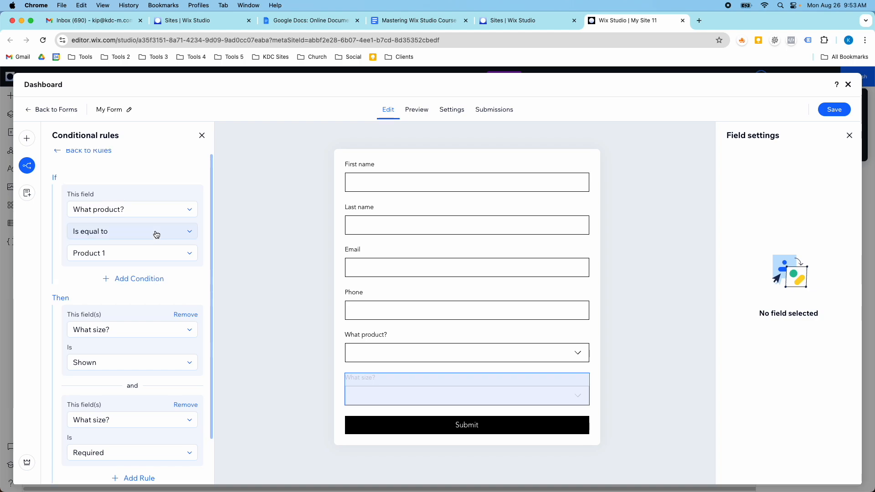
mouse_move(129, 246)
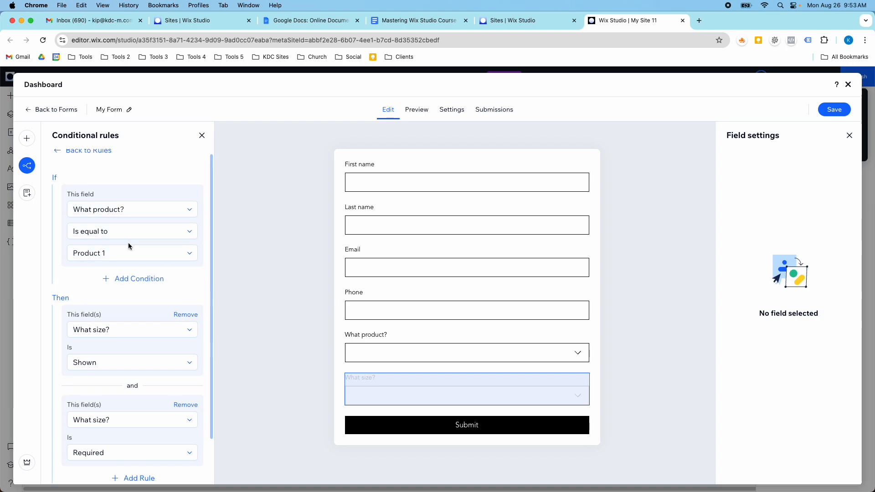
Keep the size field result as Shown and save the conditional rule
scroll(down, 3)
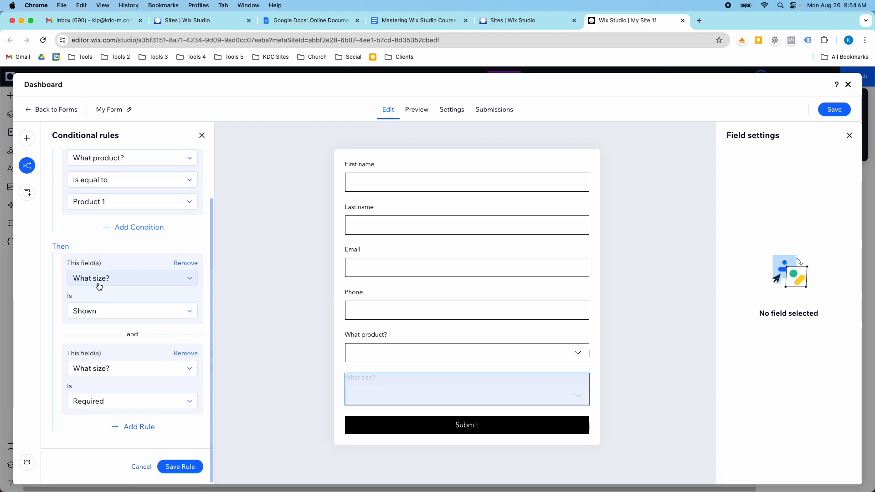
click(131, 311)
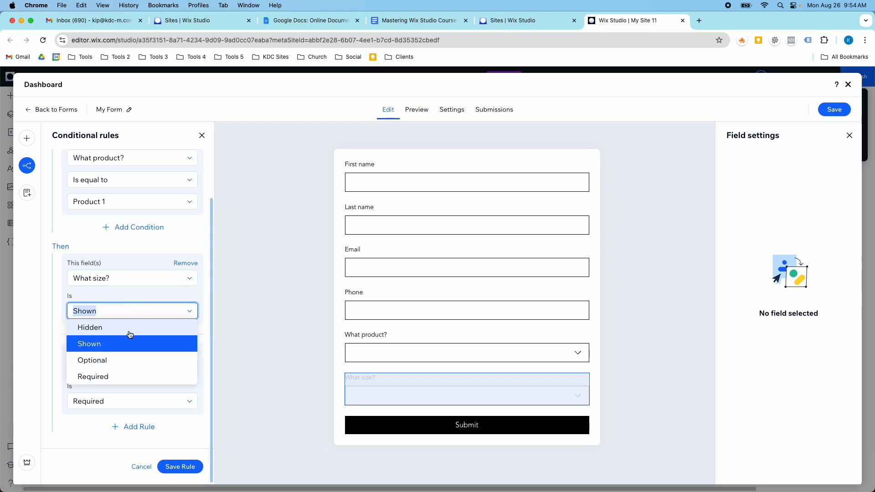
click(89, 343)
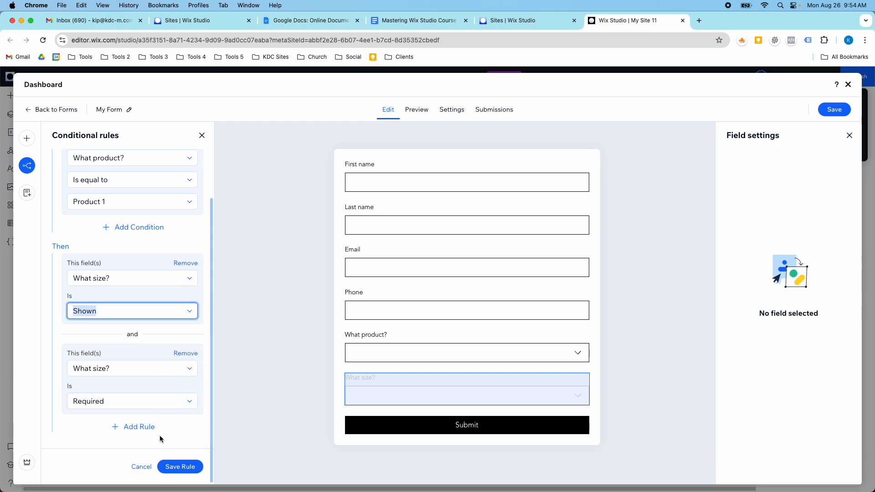
click(180, 466)
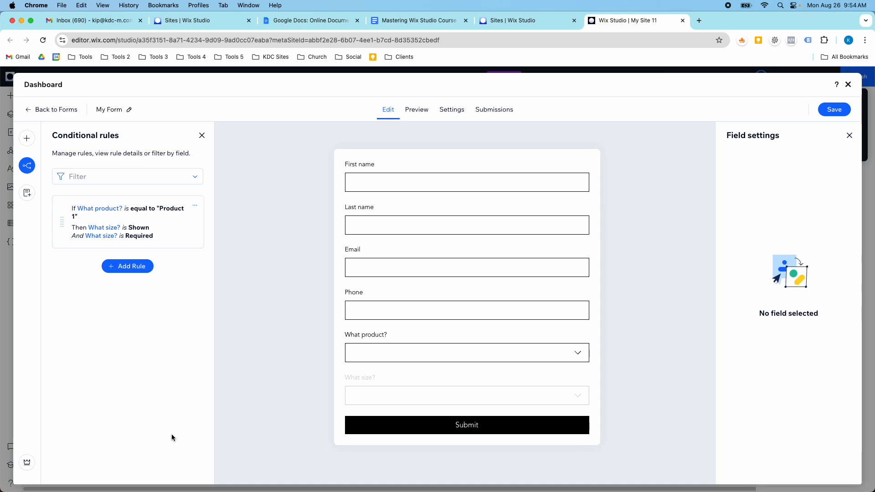
mouse_move(252, 337)
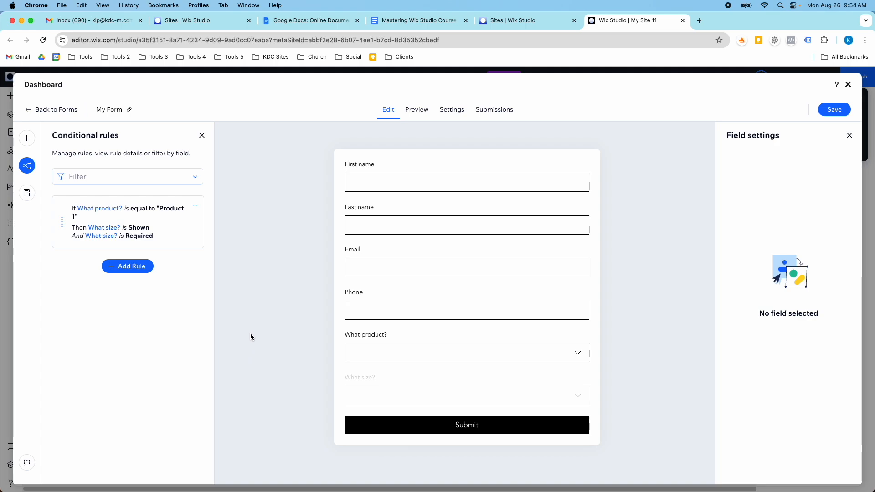
mouse_move(247, 334)
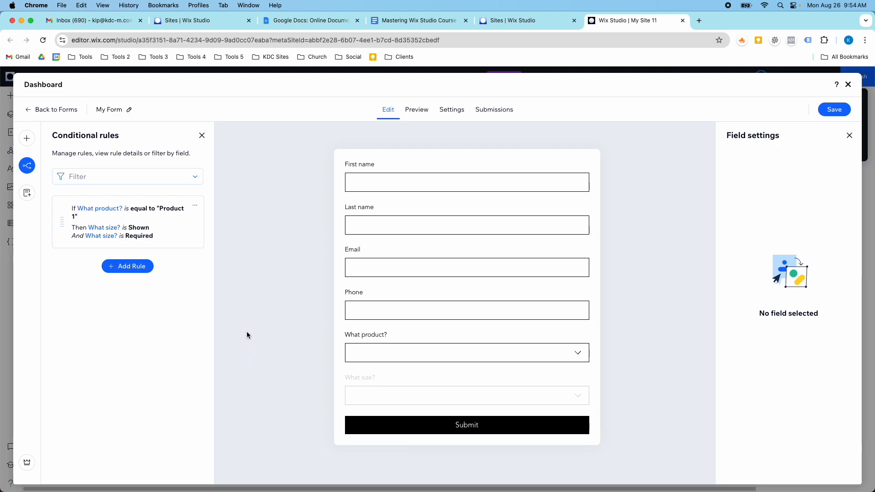
mouse_move(412, 119)
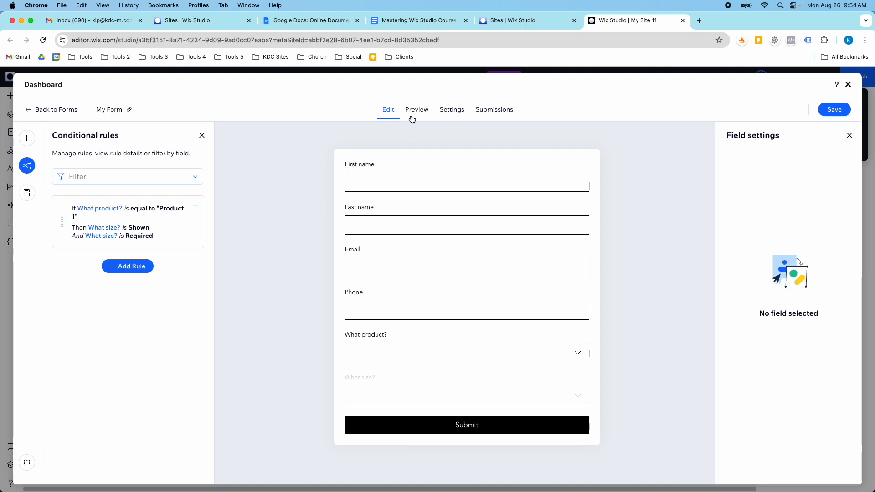
Preview the form and choose Product 1 to confirm the required What size? field appears
click(417, 110)
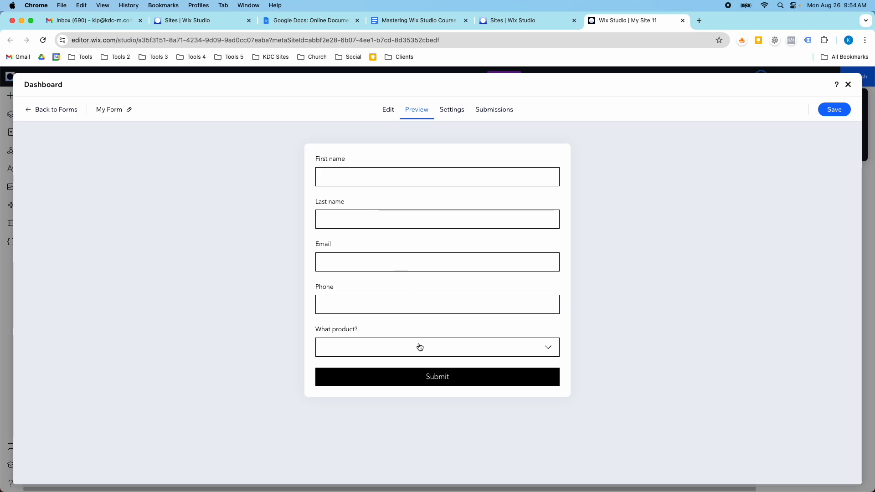
click(419, 347)
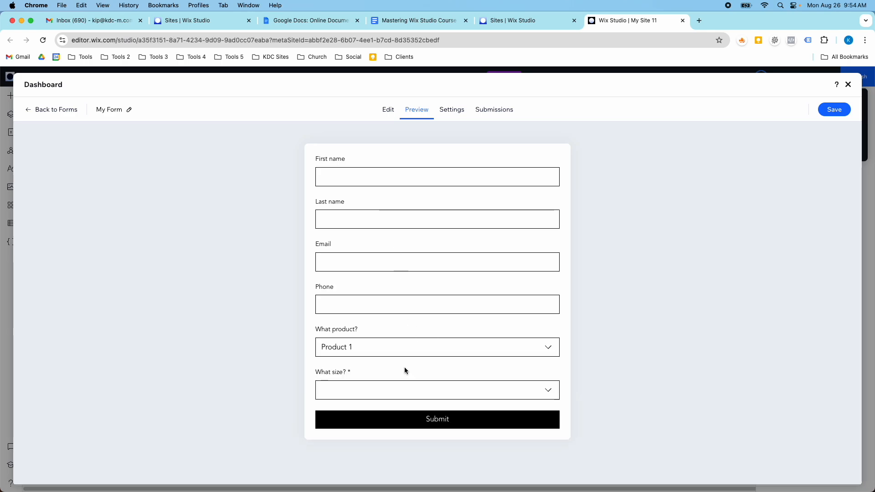
mouse_move(411, 366)
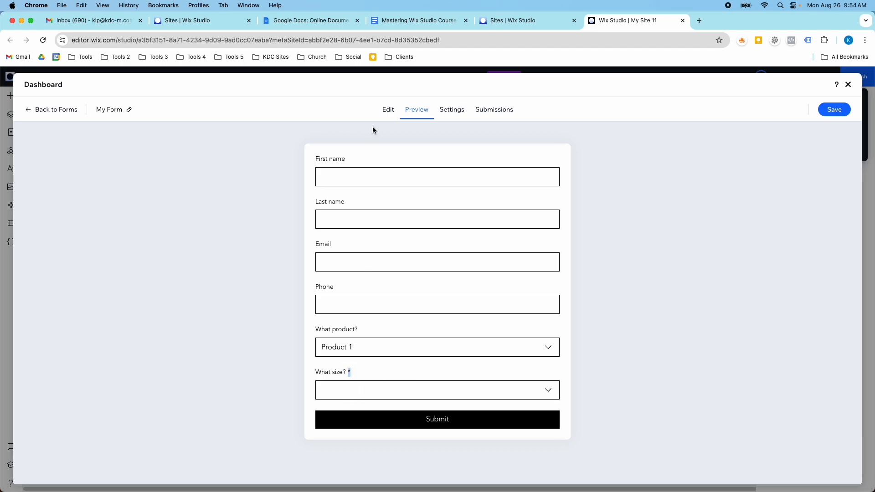
Back in Edit, make the Email field required
click(388, 109)
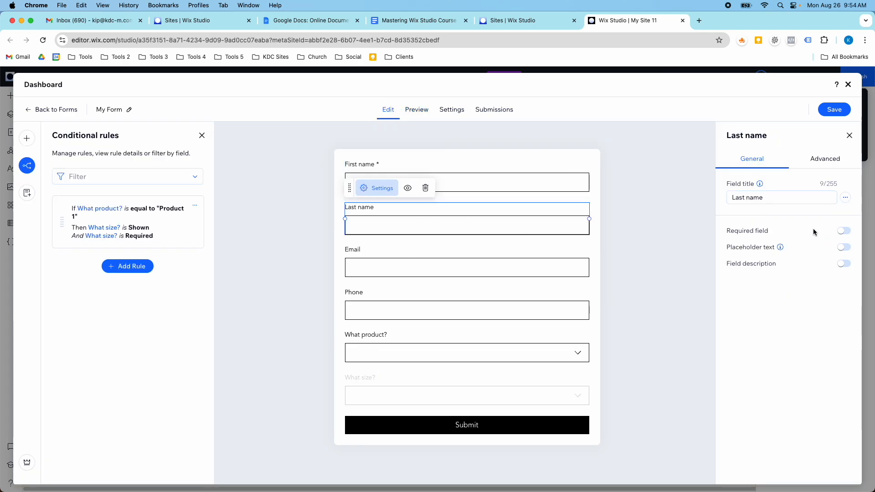
click(467, 267)
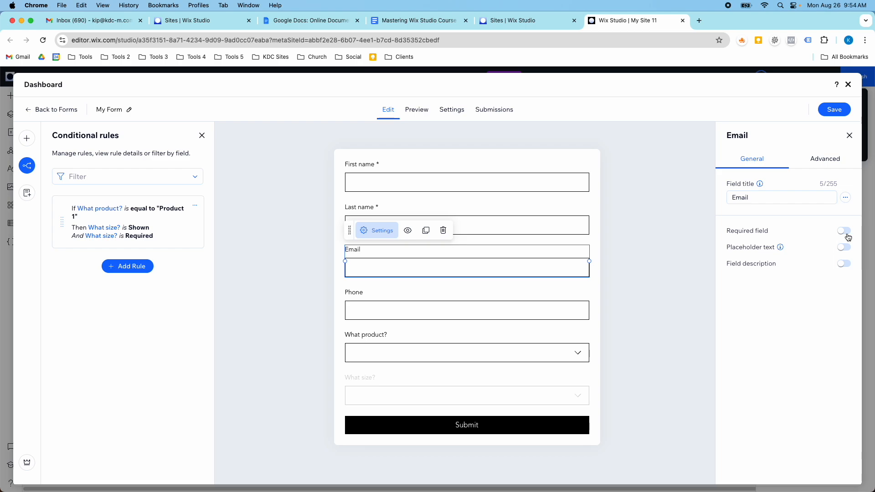
click(842, 230)
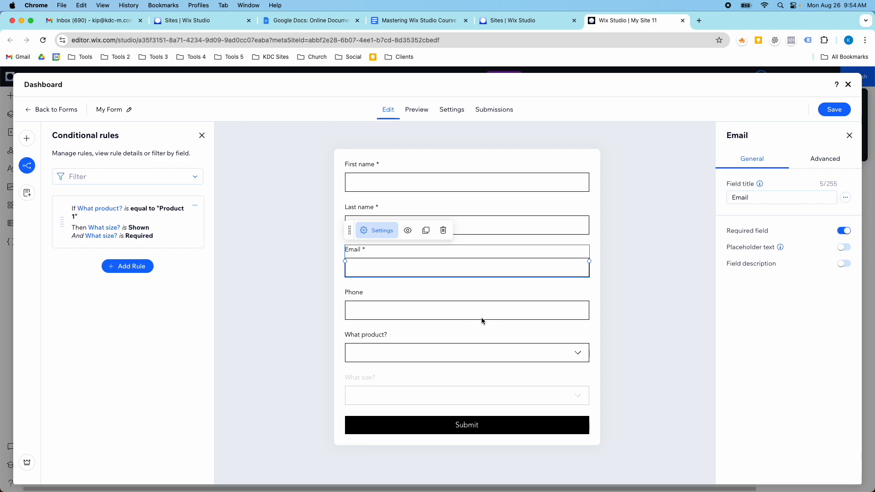
Preview the form again and pick Product 1 to confirm the size question appears
click(417, 109)
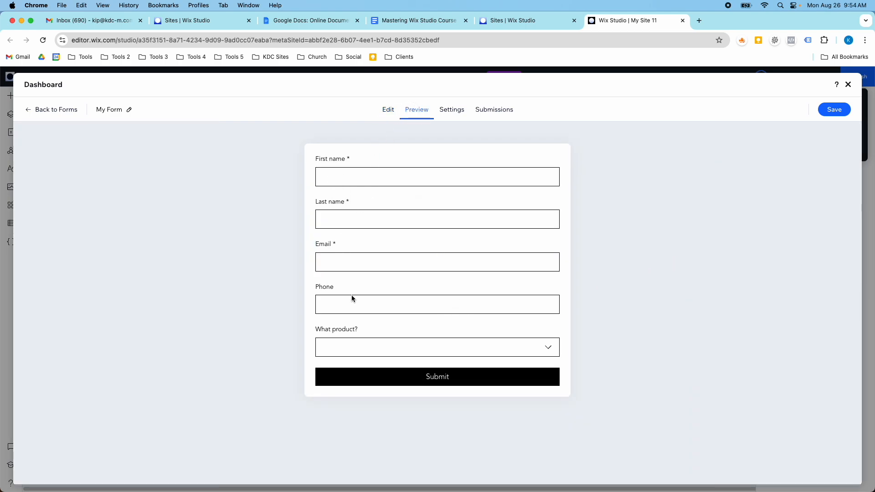
click(438, 347)
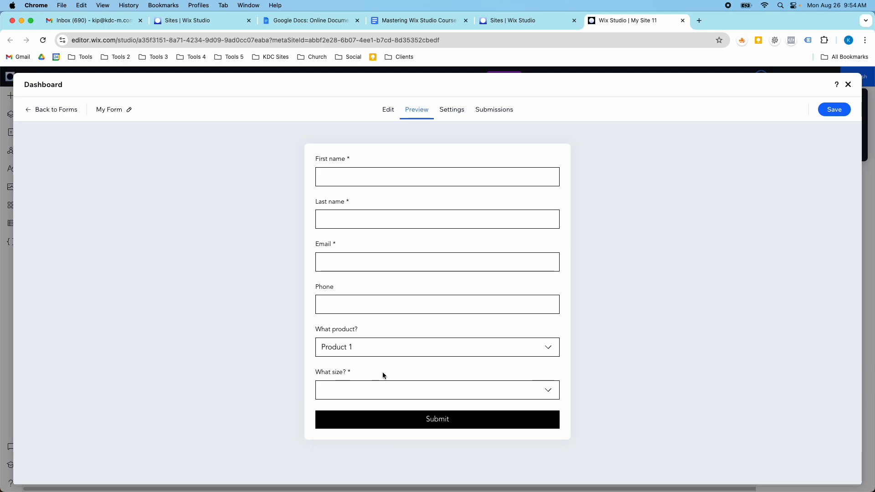
mouse_move(130, 110)
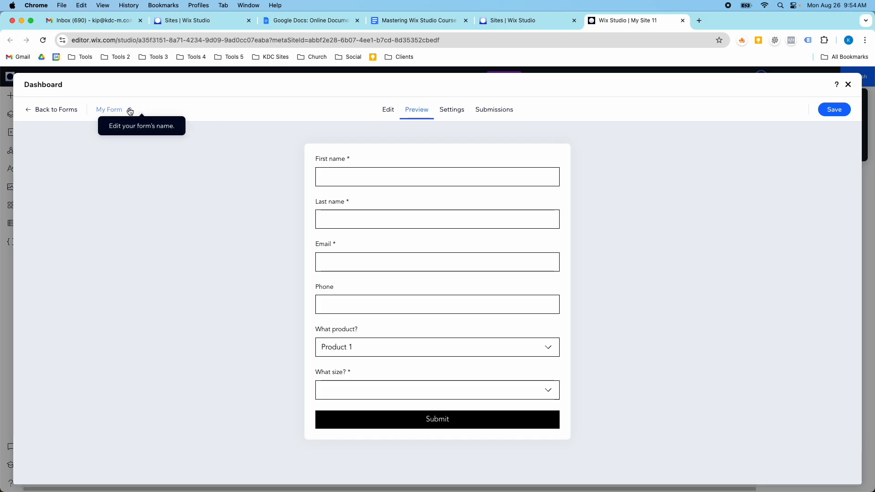
Rename the form to 'Product Selection Form', save it and return to Edit
click(388, 110)
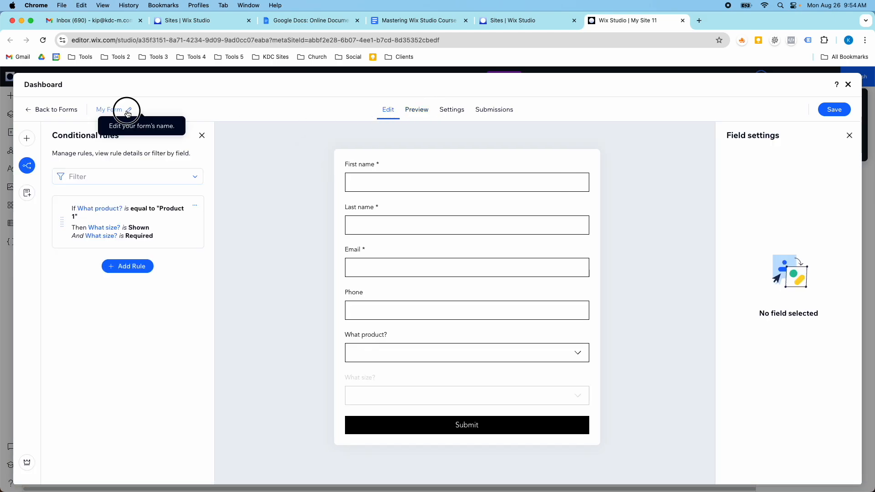
click(452, 110)
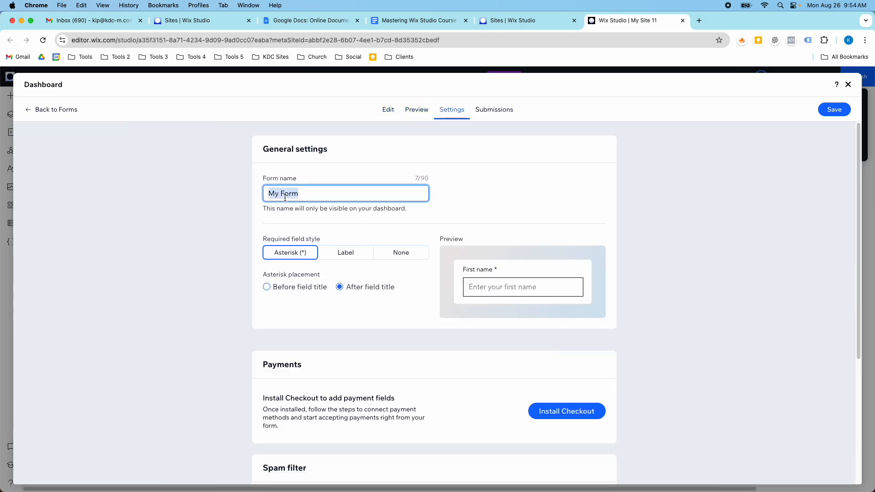
text(Product 1)
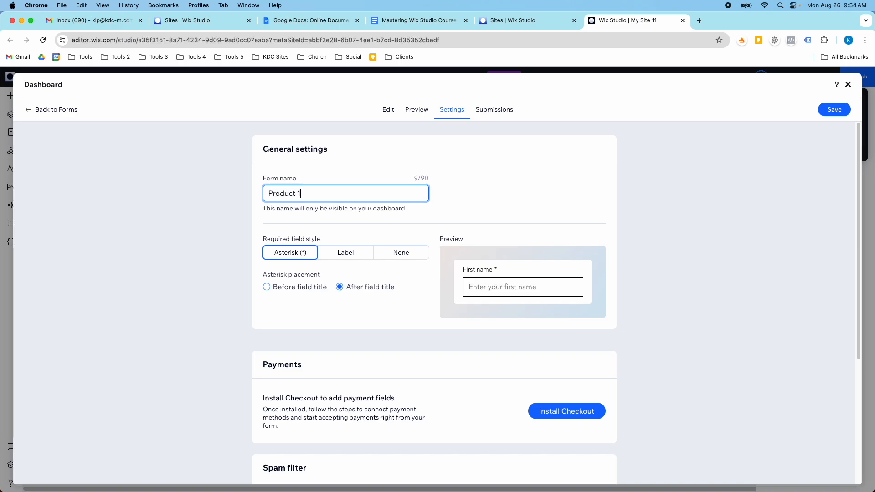
key(Backspace)
text(Selection Form)
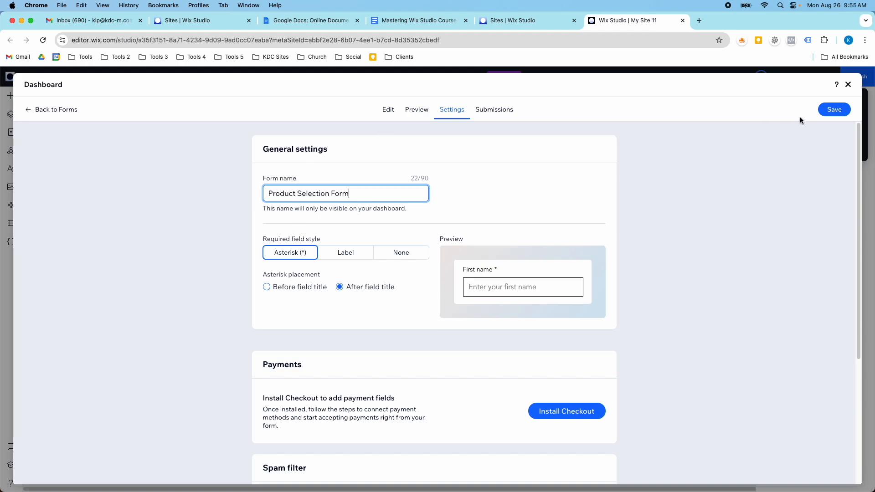
click(834, 109)
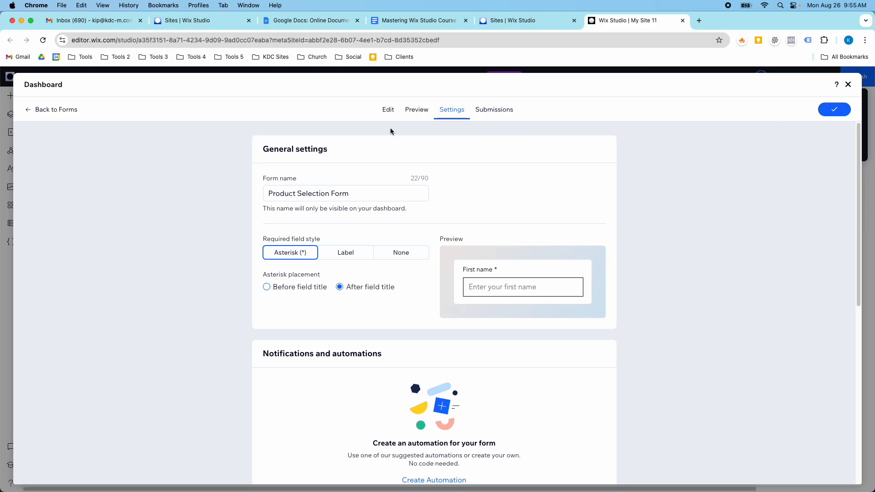
click(389, 109)
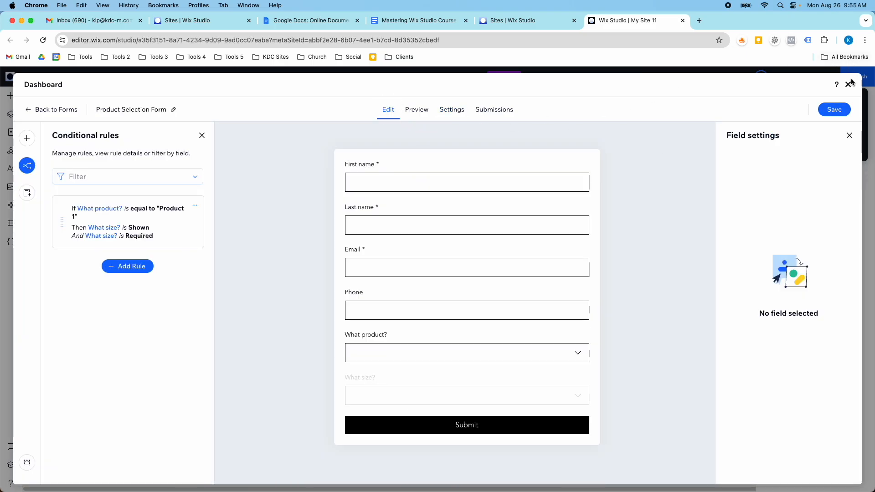
Close the form dashboard and scroll down the page to the new form below the original
click(849, 84)
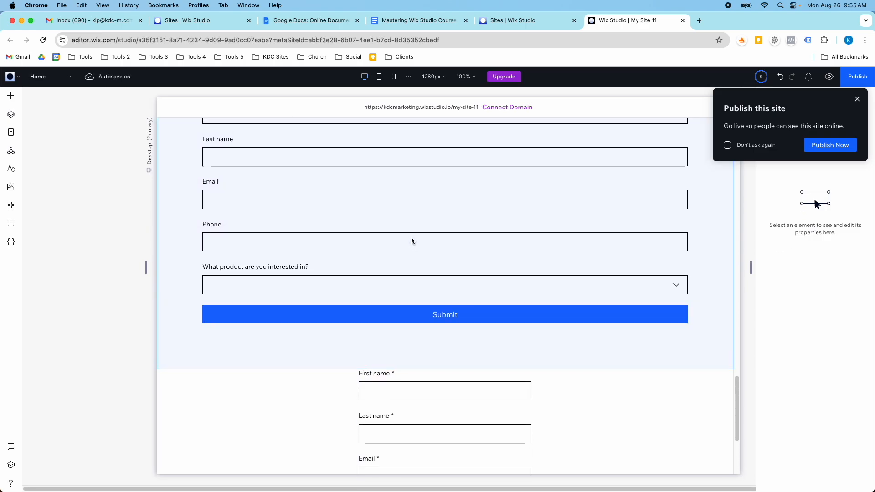
scroll(down, 3)
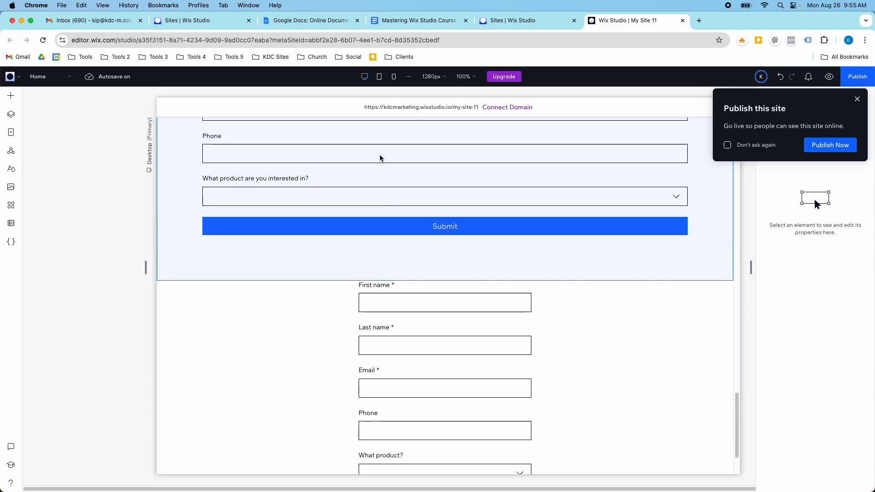
scroll(down, 3)
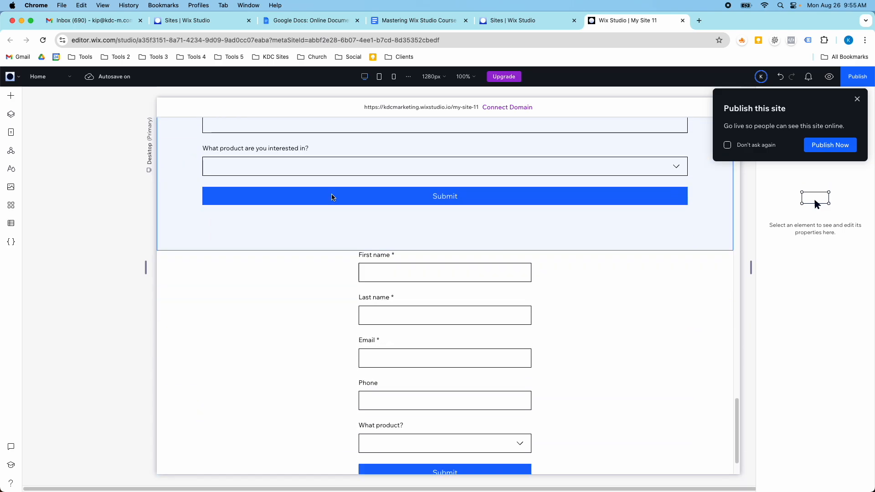
scroll(down, 3)
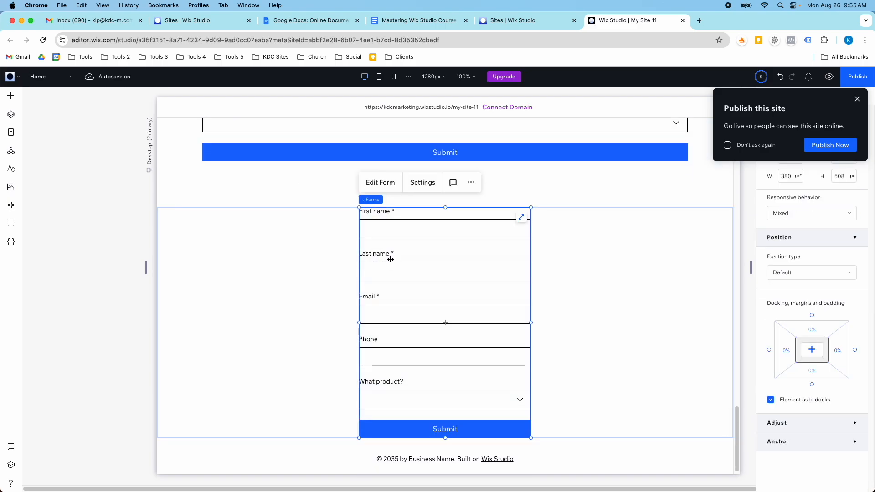
mouse_move(364, 324)
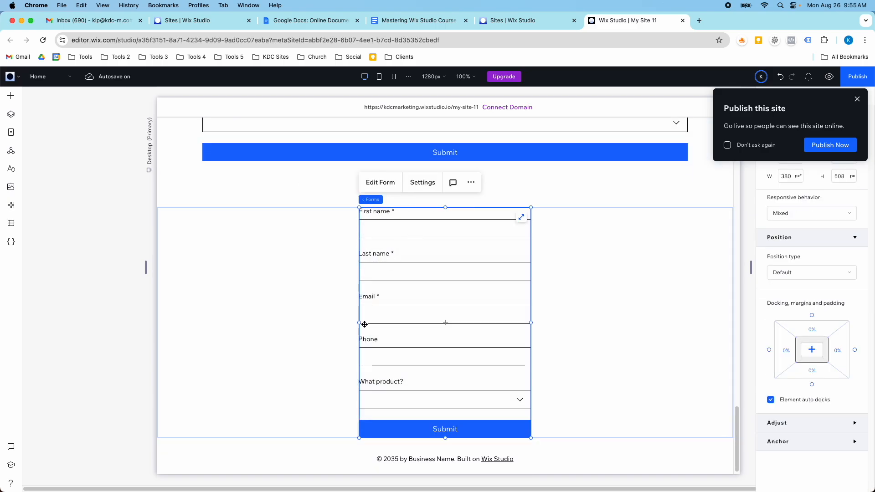
mouse_move(400, 217)
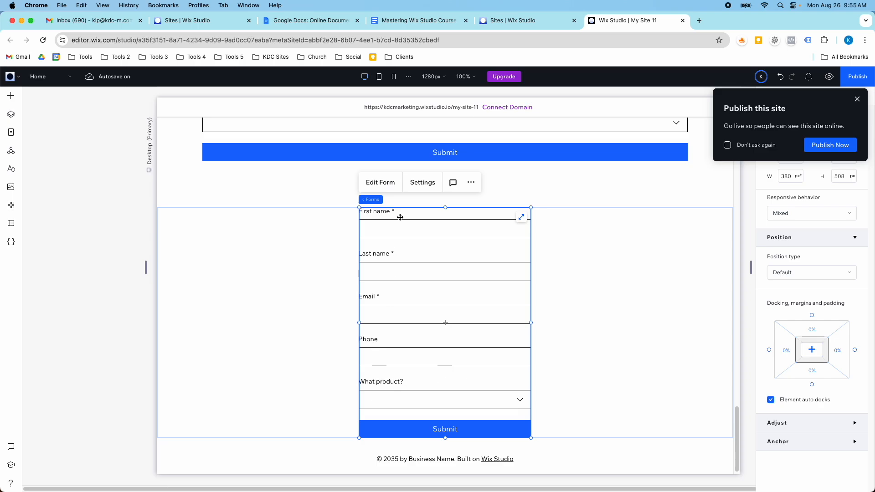
In the form's Layout settings, set side and top-and-bottom padding to 24 px
click(423, 182)
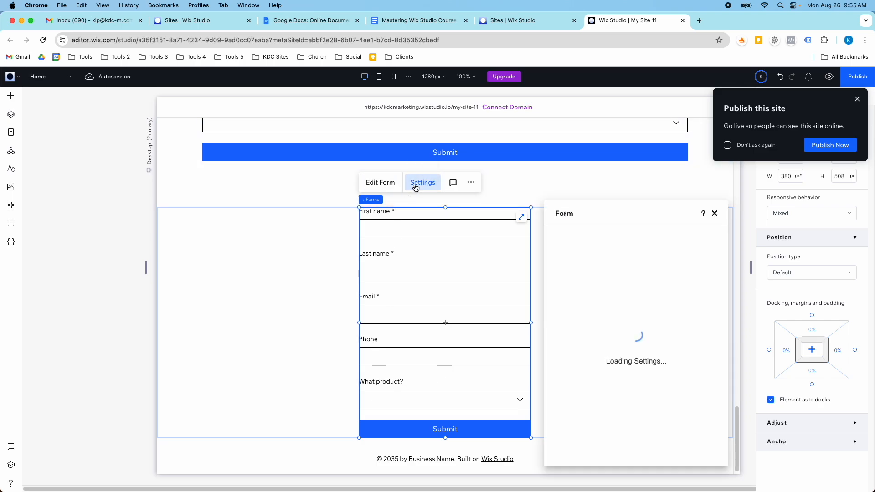
click(563, 258)
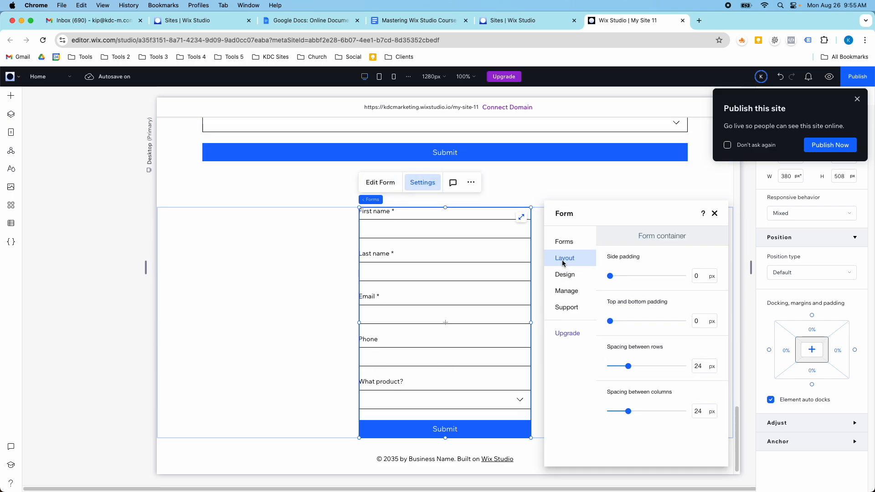
click(702, 275)
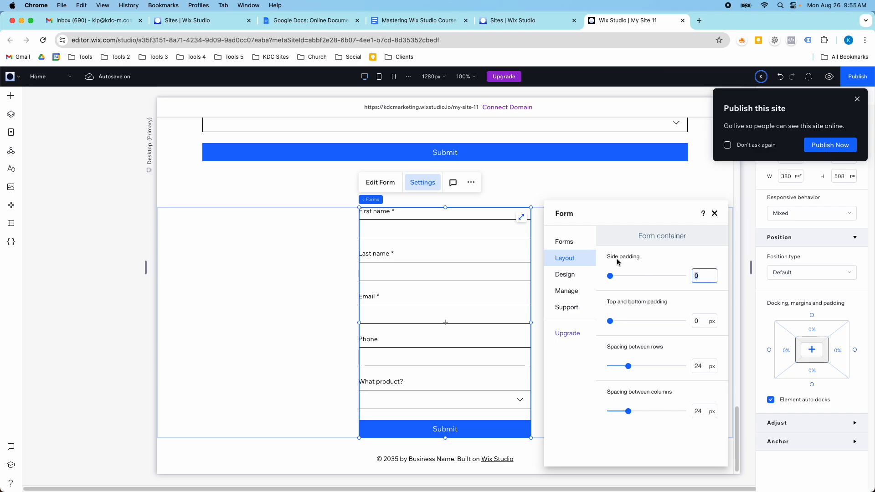
mouse_move(645, 312)
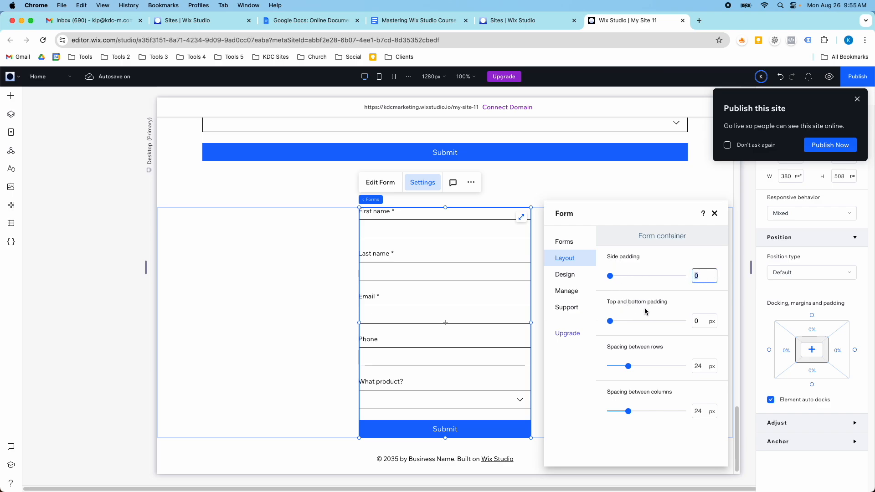
drag(610, 276, 630, 275)
text(24)
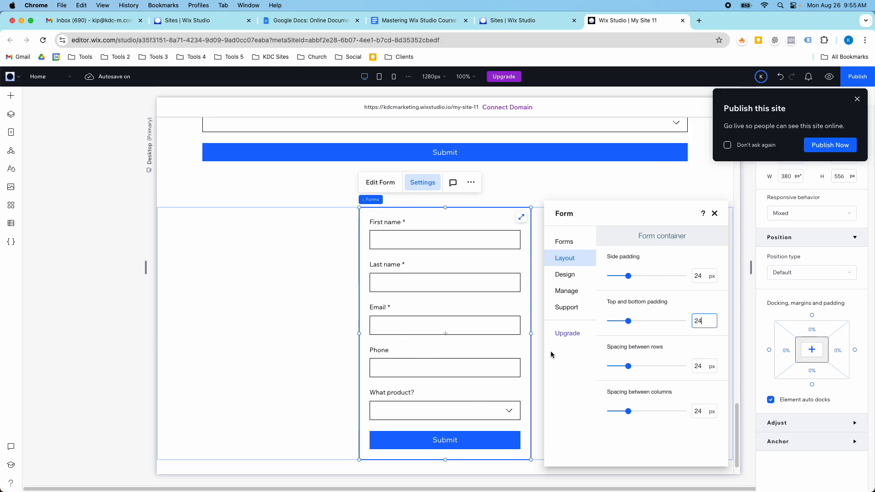
click(580, 268)
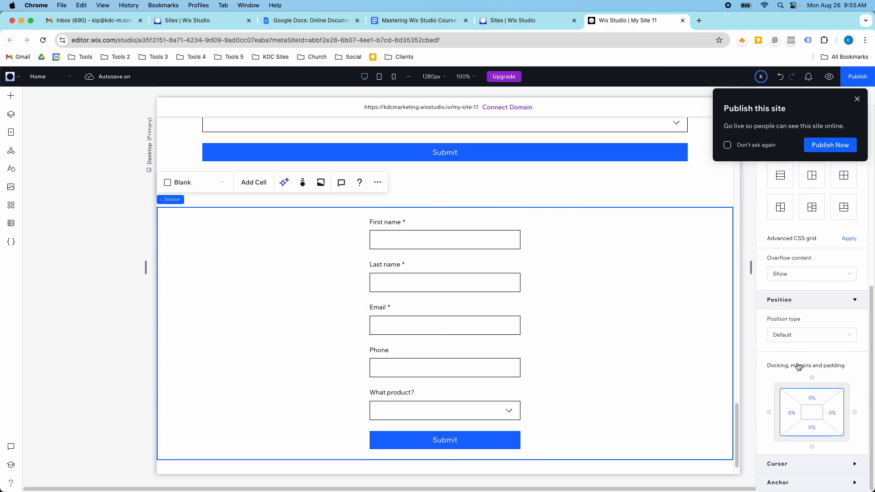
mouse_move(811, 421)
text(6)
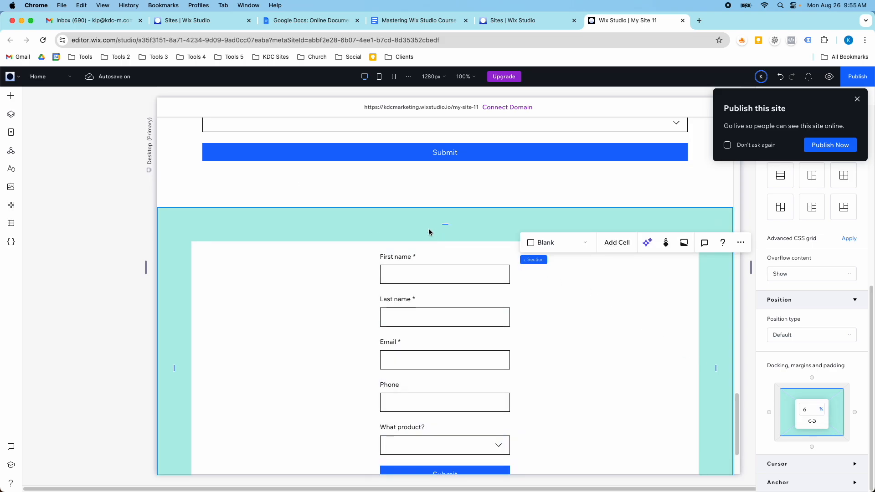
Select the Forms element via Layers and stretch it across the full section width
scroll(down, 3)
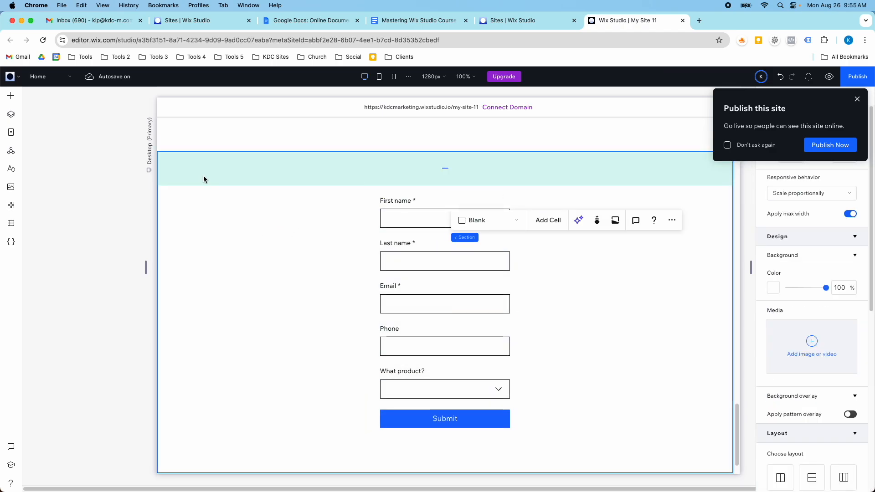
click(11, 113)
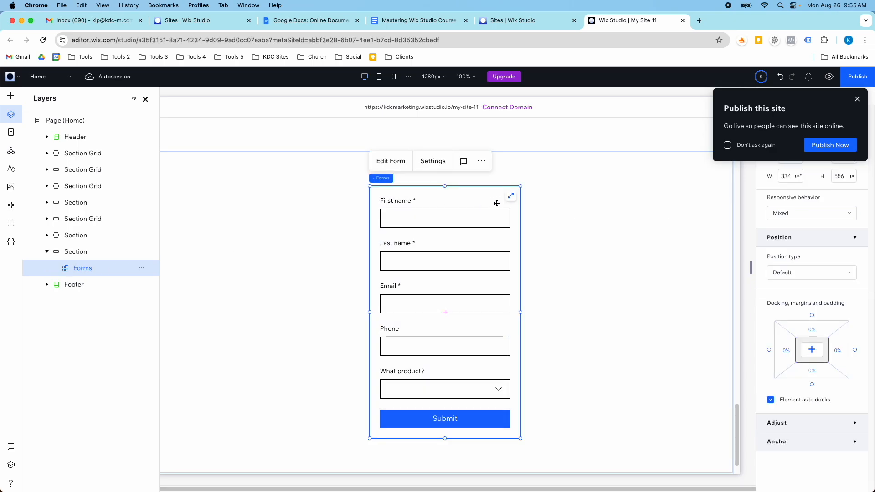
mouse_move(511, 197)
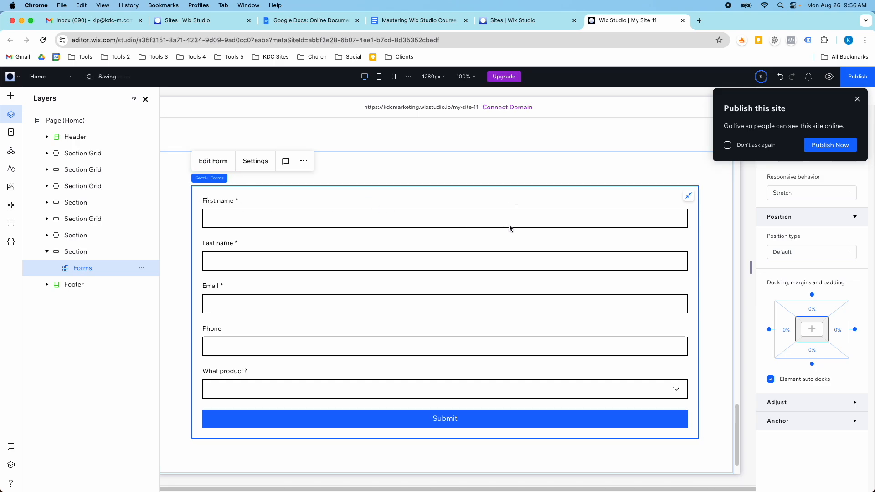
scroll(down, 3)
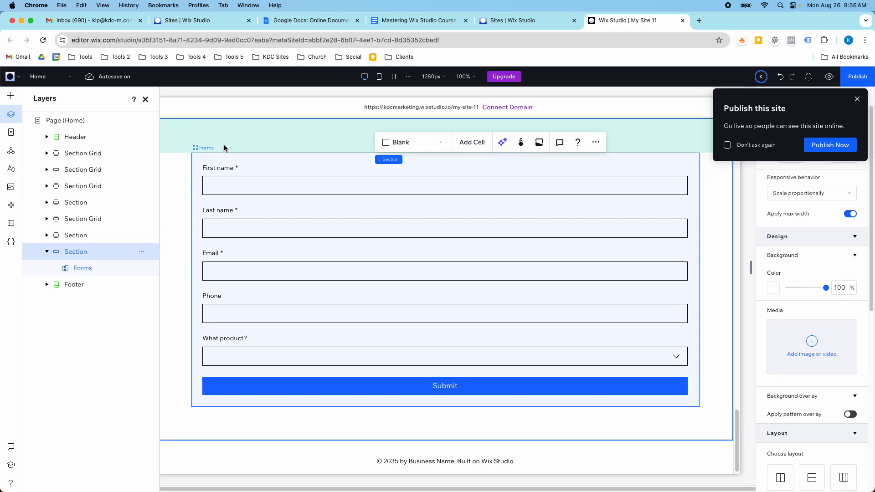
scroll(down, 3)
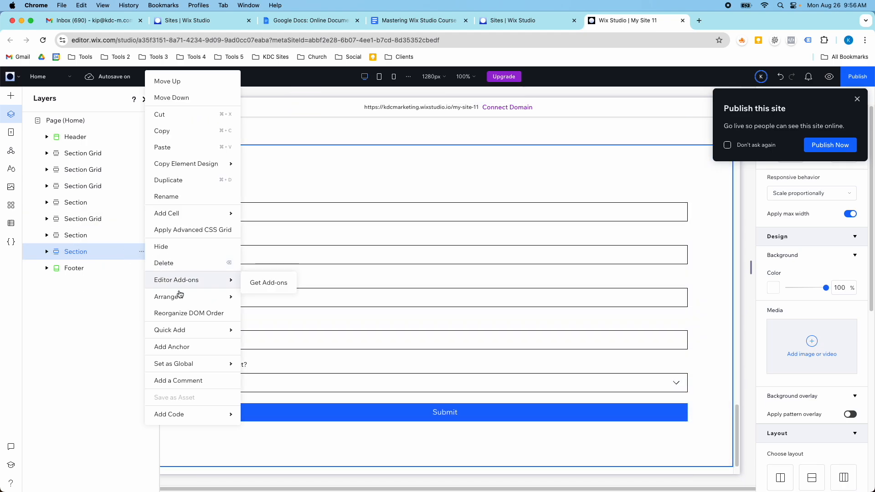
click(166, 197)
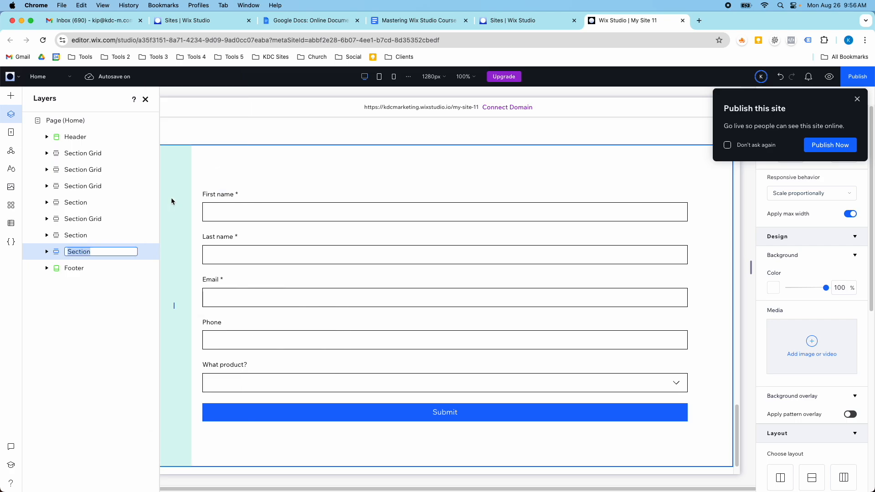
text(Product Form)
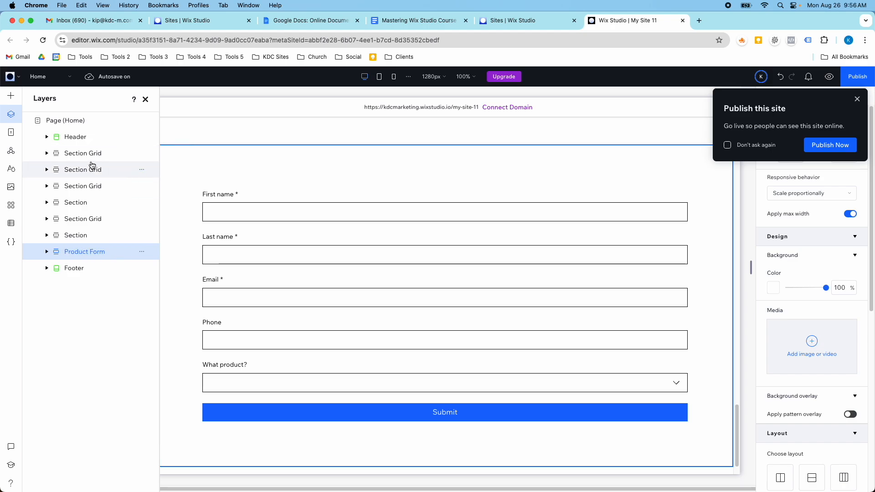
click(82, 154)
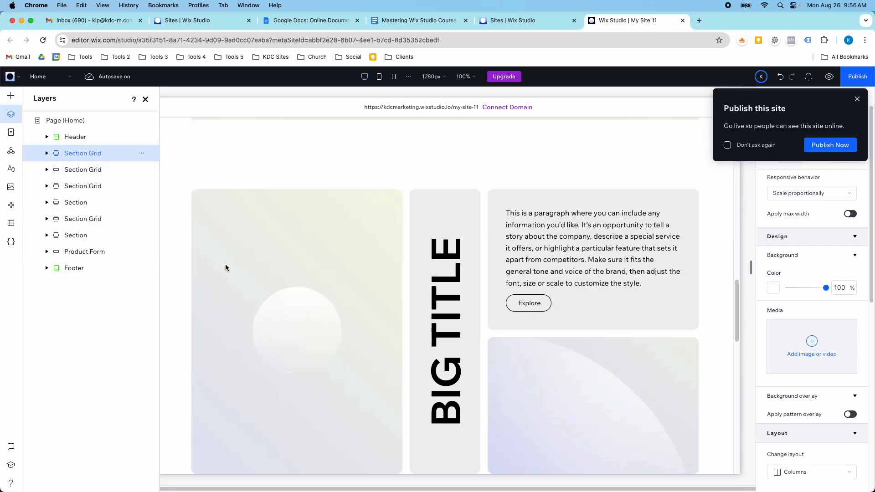
scroll(down, 3)
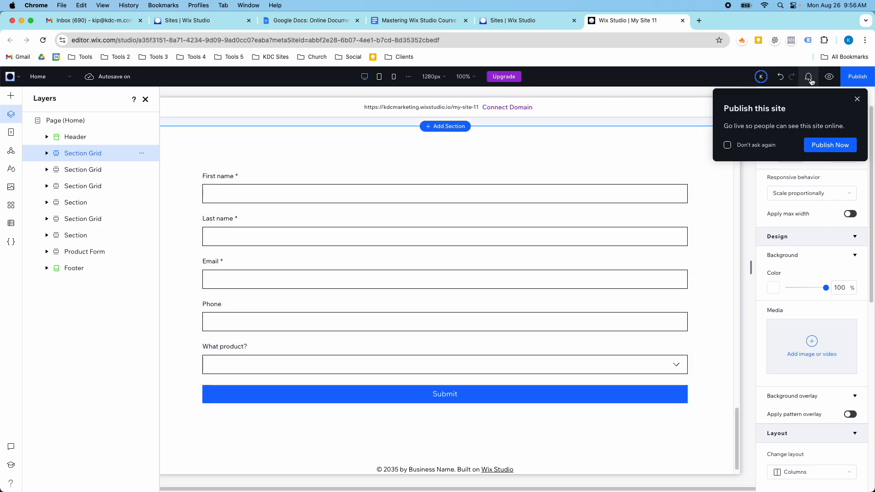
mouse_move(808, 76)
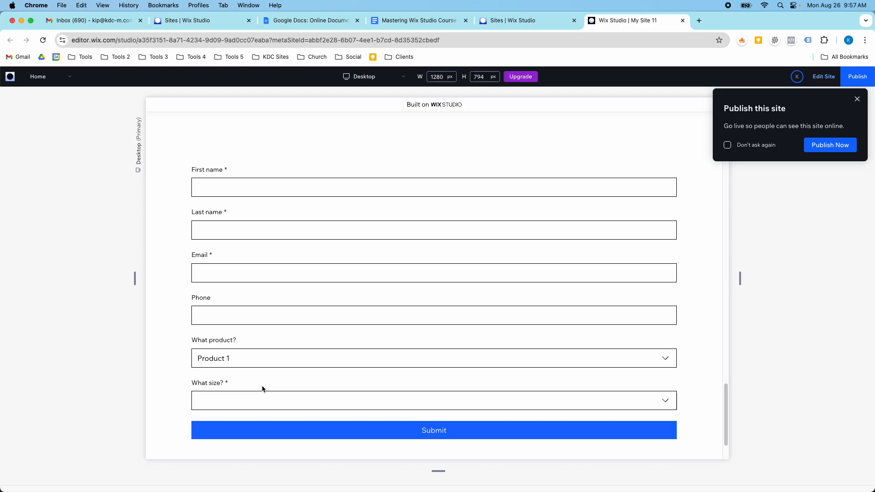
mouse_move(216, 371)
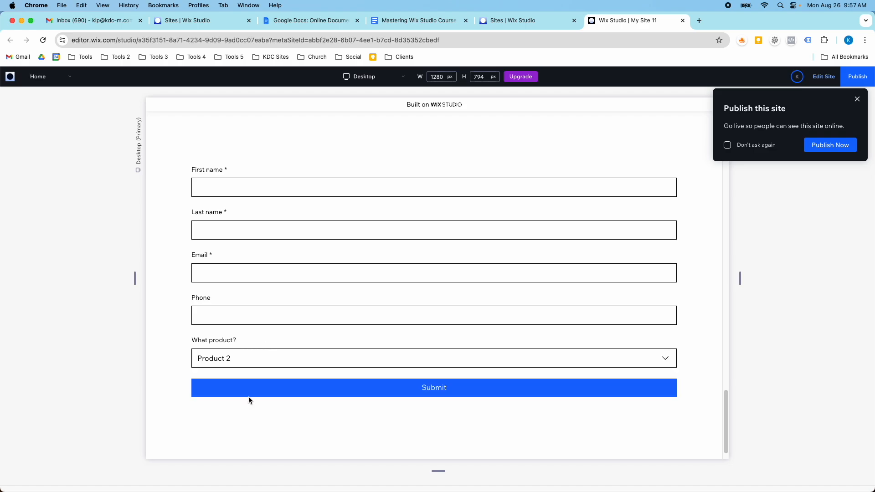
mouse_move(258, 387)
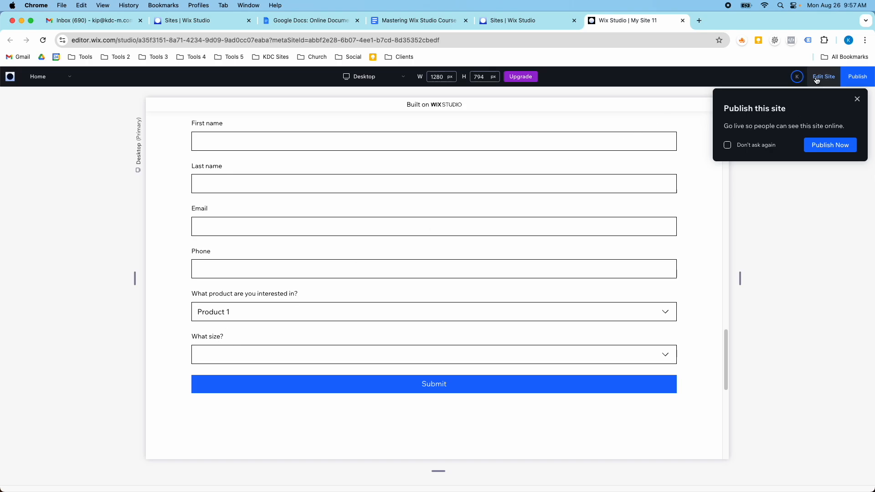
Return to Edit Site and open the Adding Rules to Forms form in the form builder
click(824, 77)
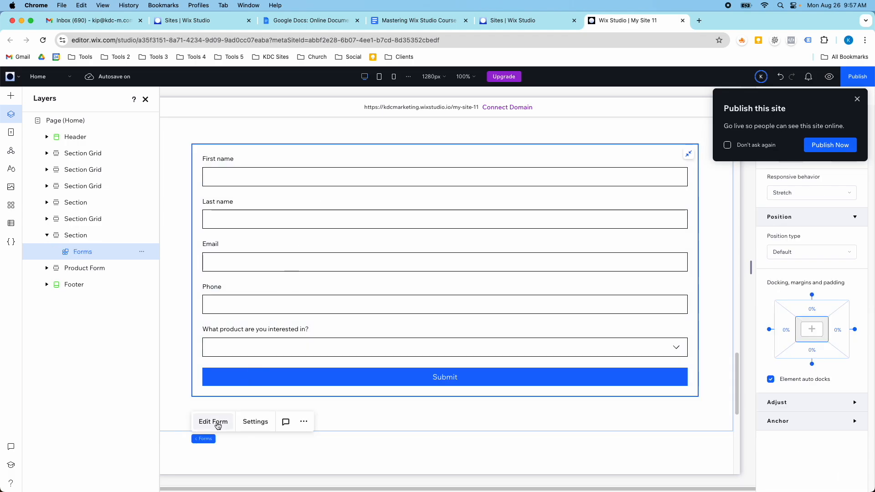
click(213, 421)
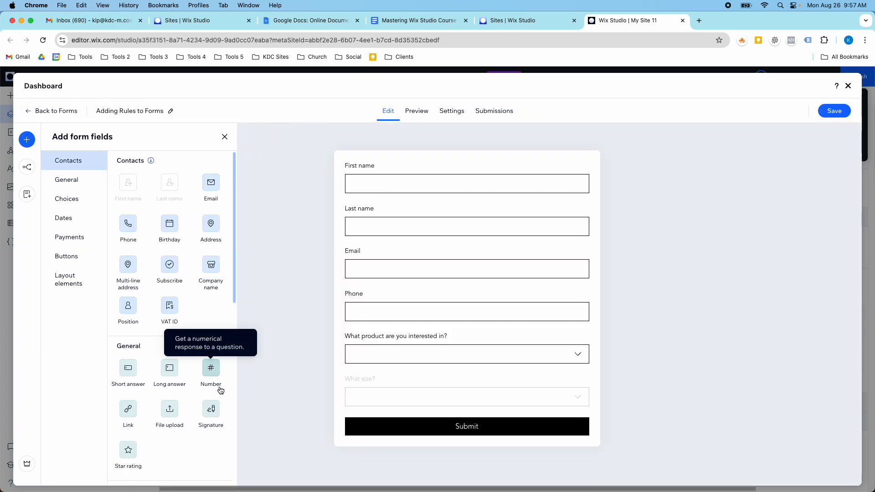
mouse_move(354, 334)
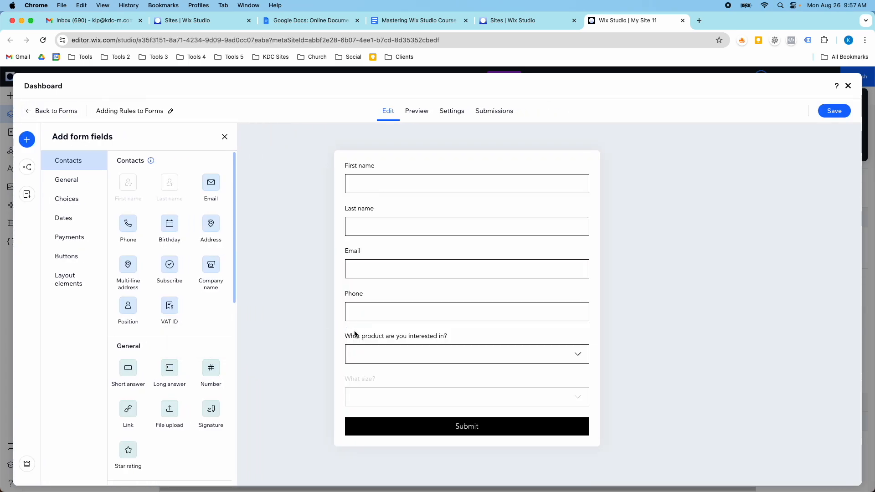
mouse_move(28, 194)
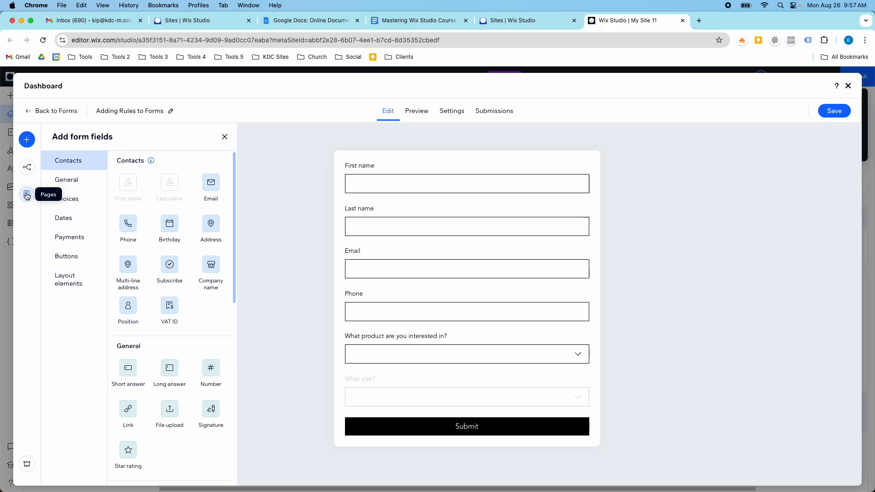
click(27, 194)
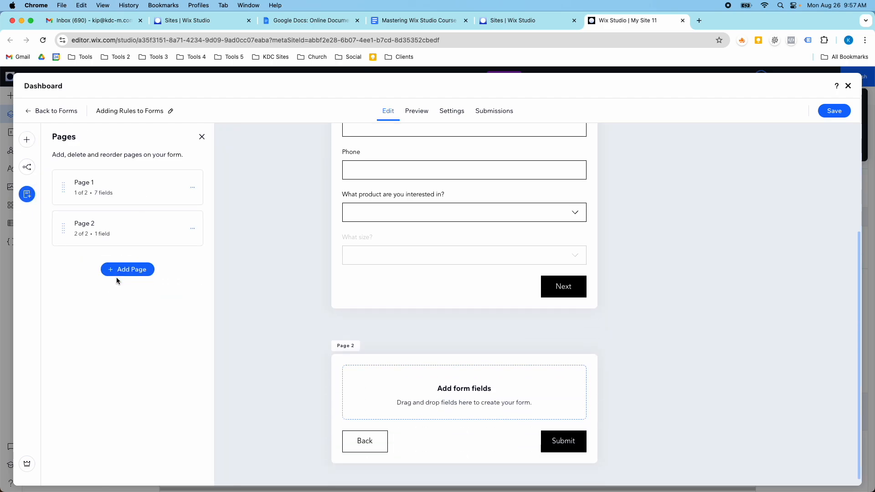
mouse_move(71, 150)
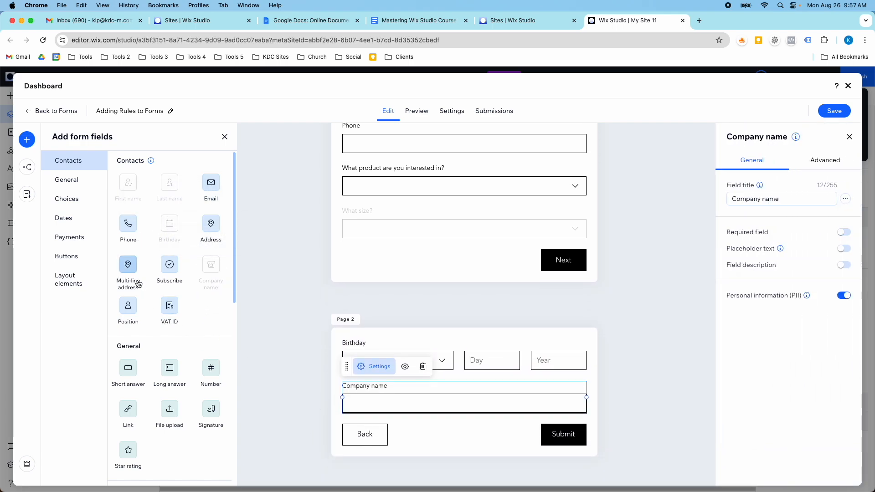
drag(128, 305, 469, 389)
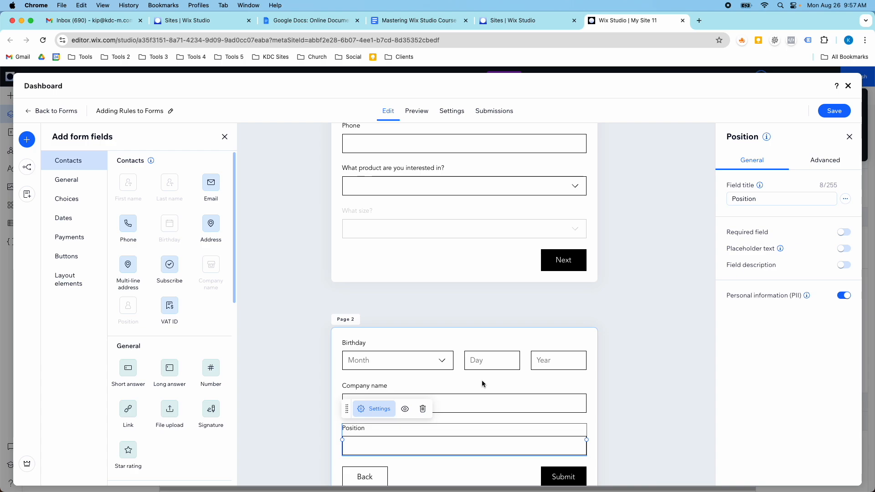
scroll(down, 3)
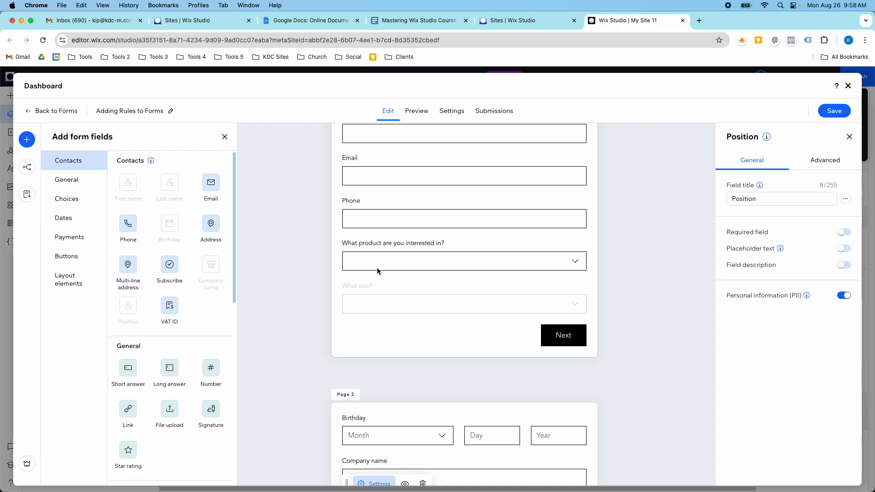
mouse_move(389, 266)
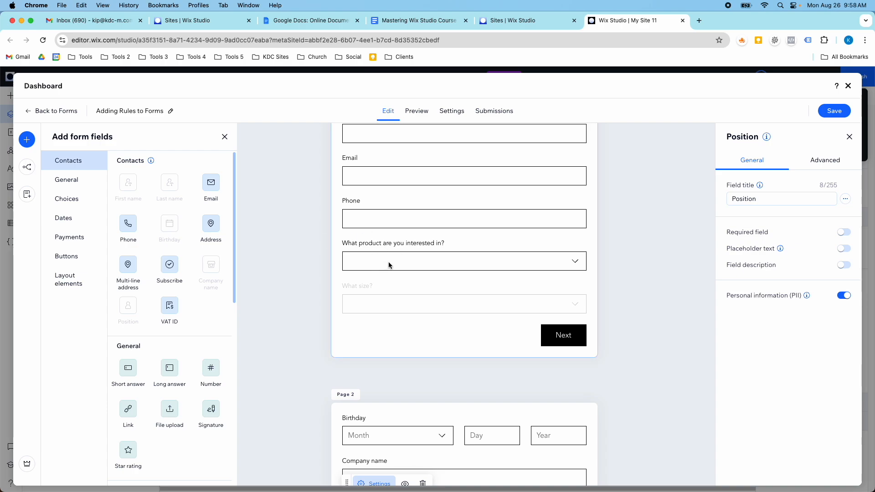
scroll(down, 3)
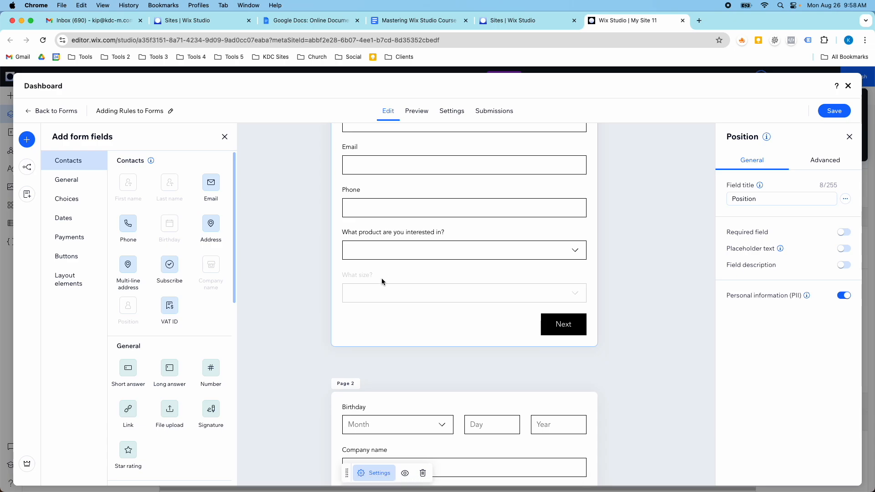
scroll(down, 3)
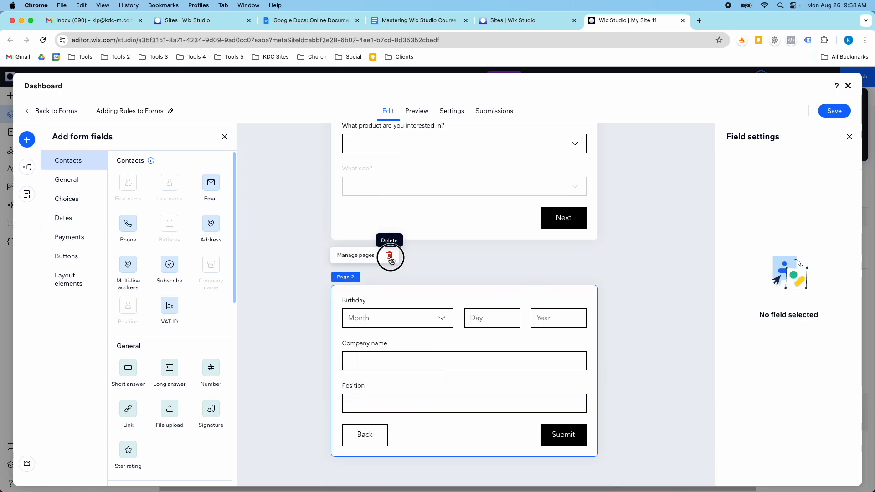
click(390, 256)
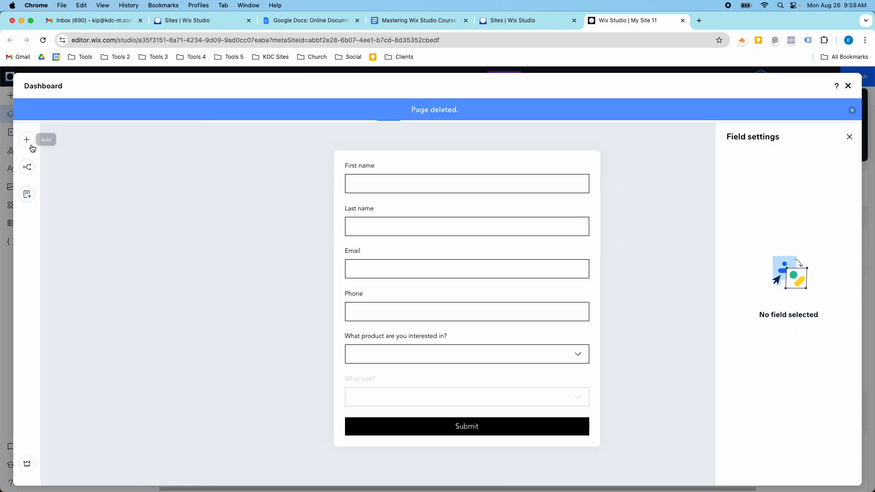
Review the conditional rules, preview the form, then view its empty Submissions list
click(27, 139)
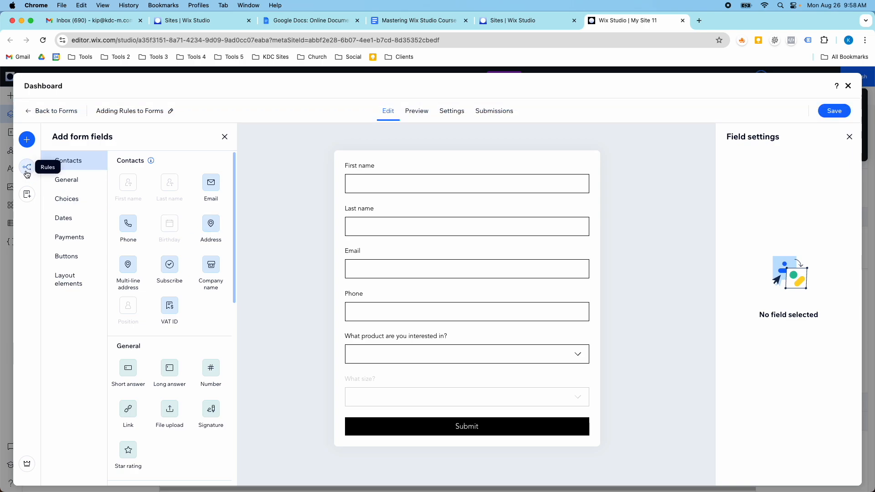
click(26, 167)
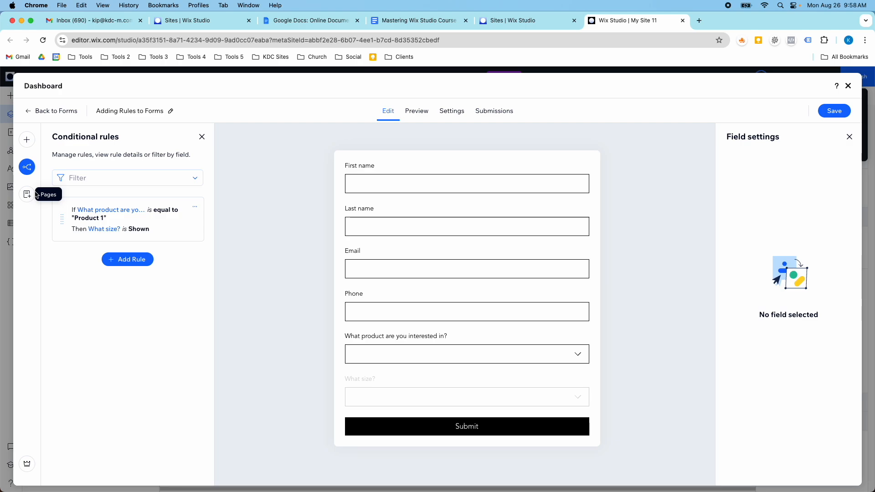
click(417, 110)
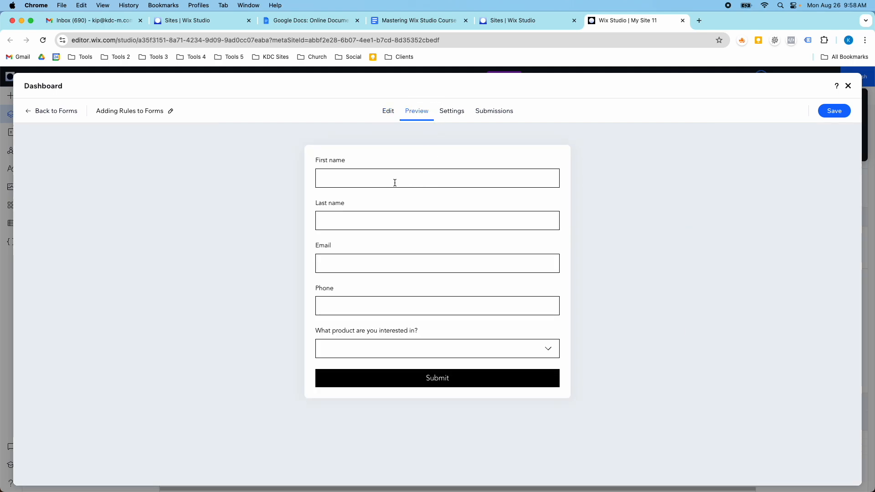
click(494, 111)
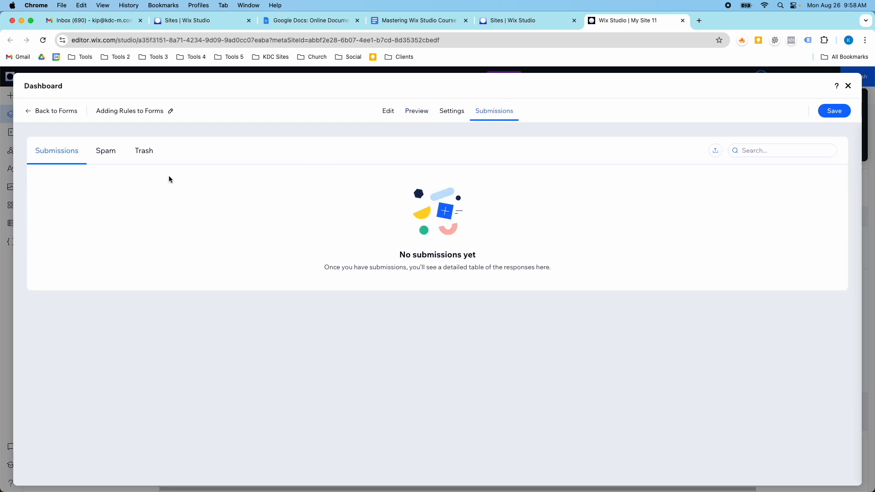
mouse_move(98, 182)
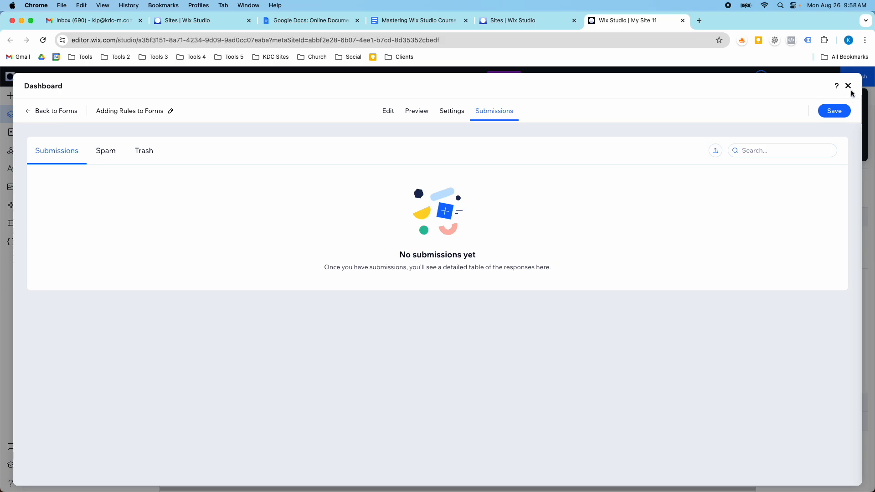
Browse Layout elements and Contacts field types, then close the form dashboard to return to the site
click(847, 86)
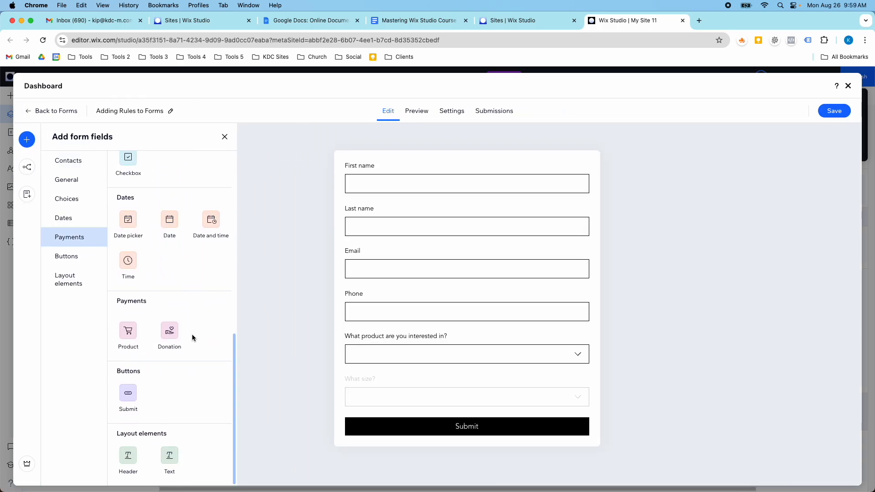
click(69, 279)
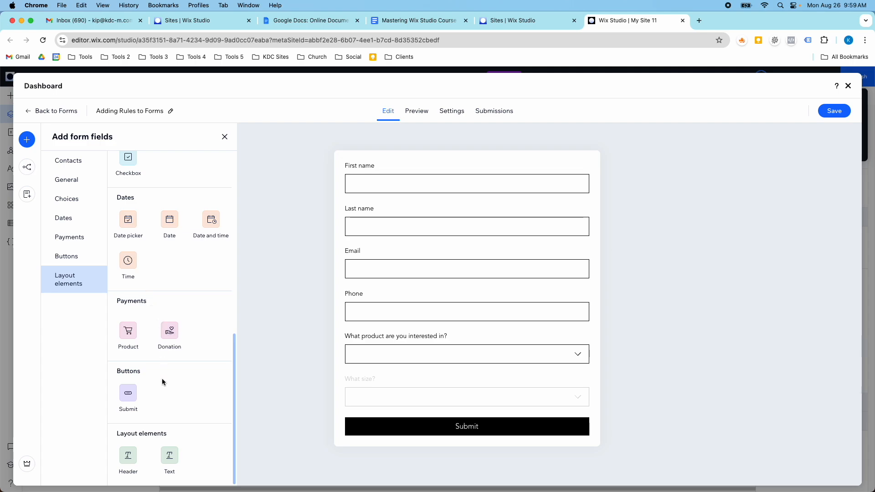
drag(128, 453, 450, 193)
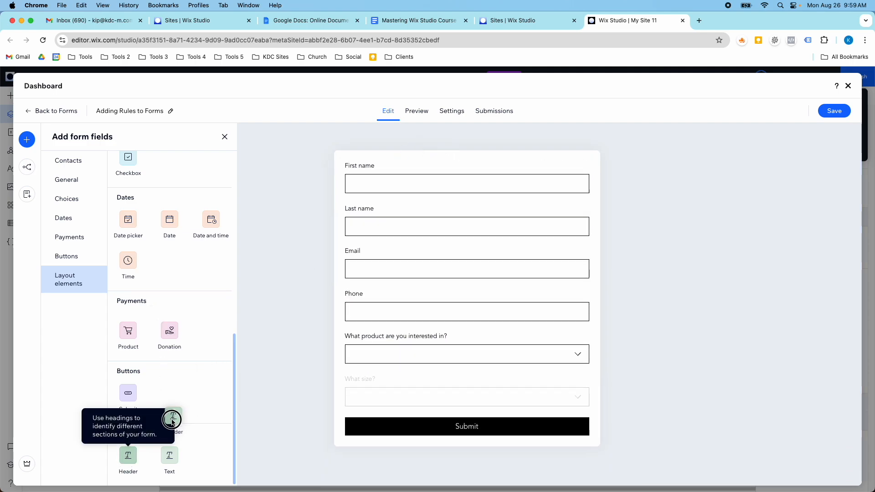
click(67, 160)
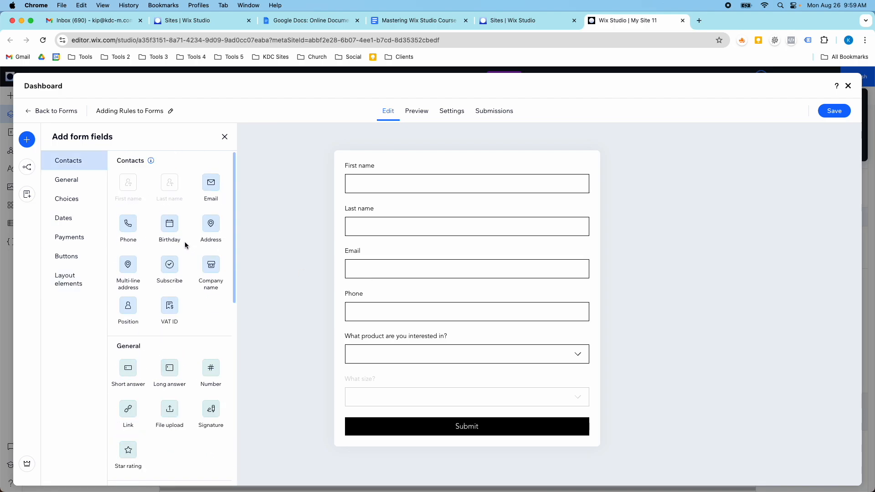
scroll(down, 3)
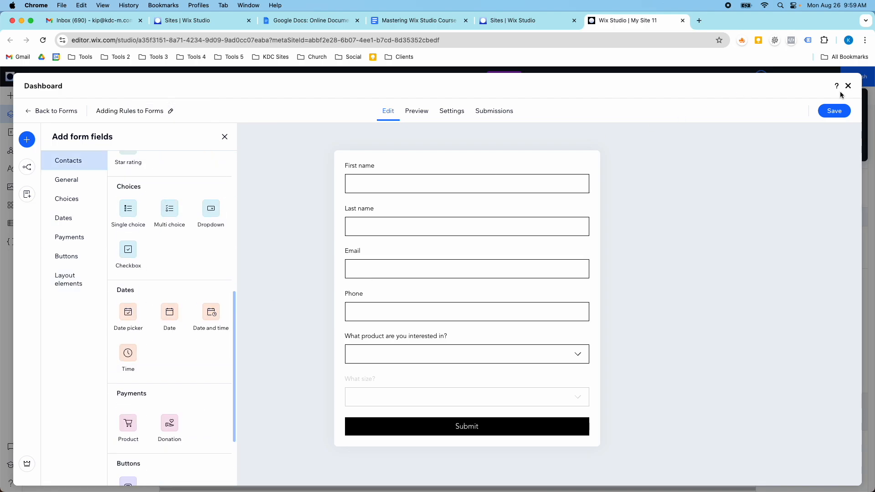
click(848, 85)
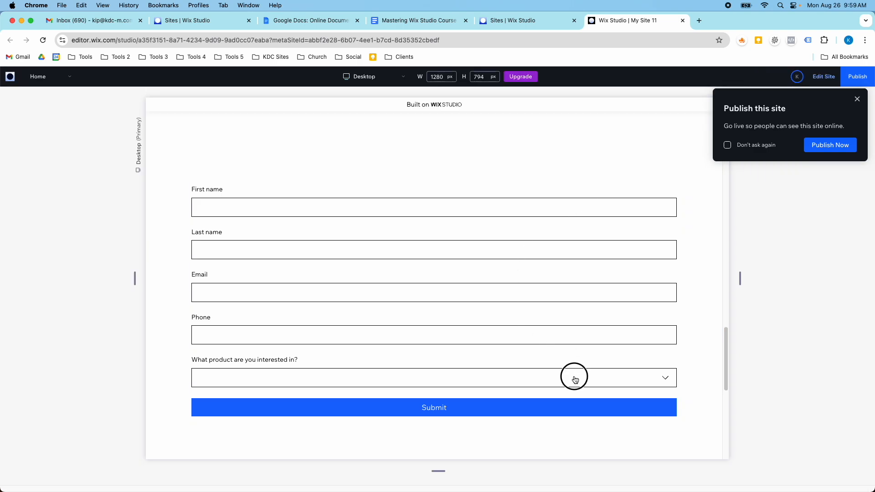
In preview, choose Product 1 from the product dropdown to reveal the 'What size?' question
click(574, 377)
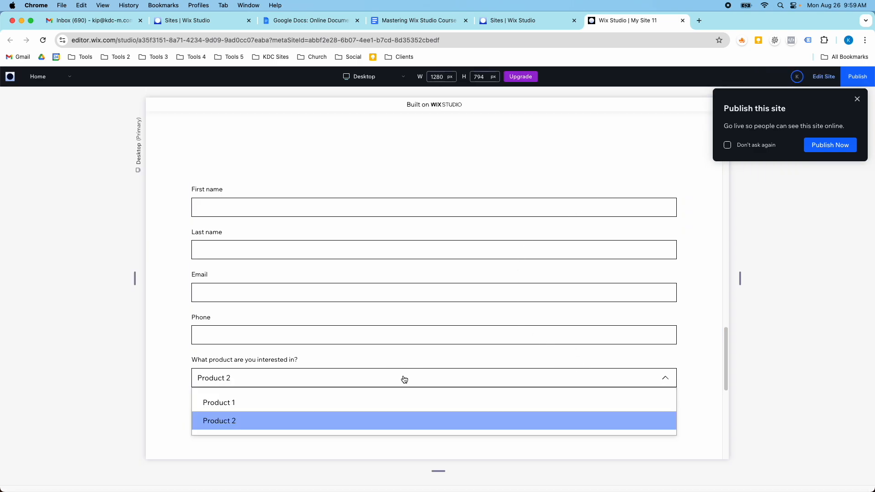
click(218, 402)
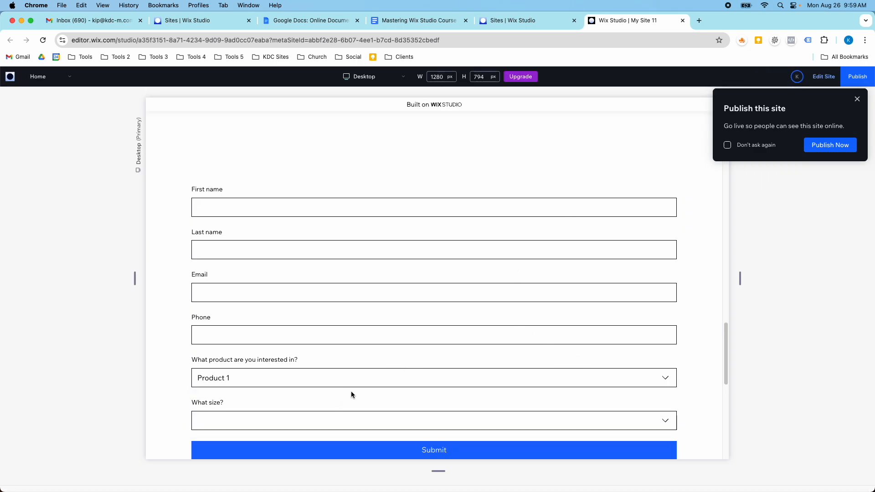